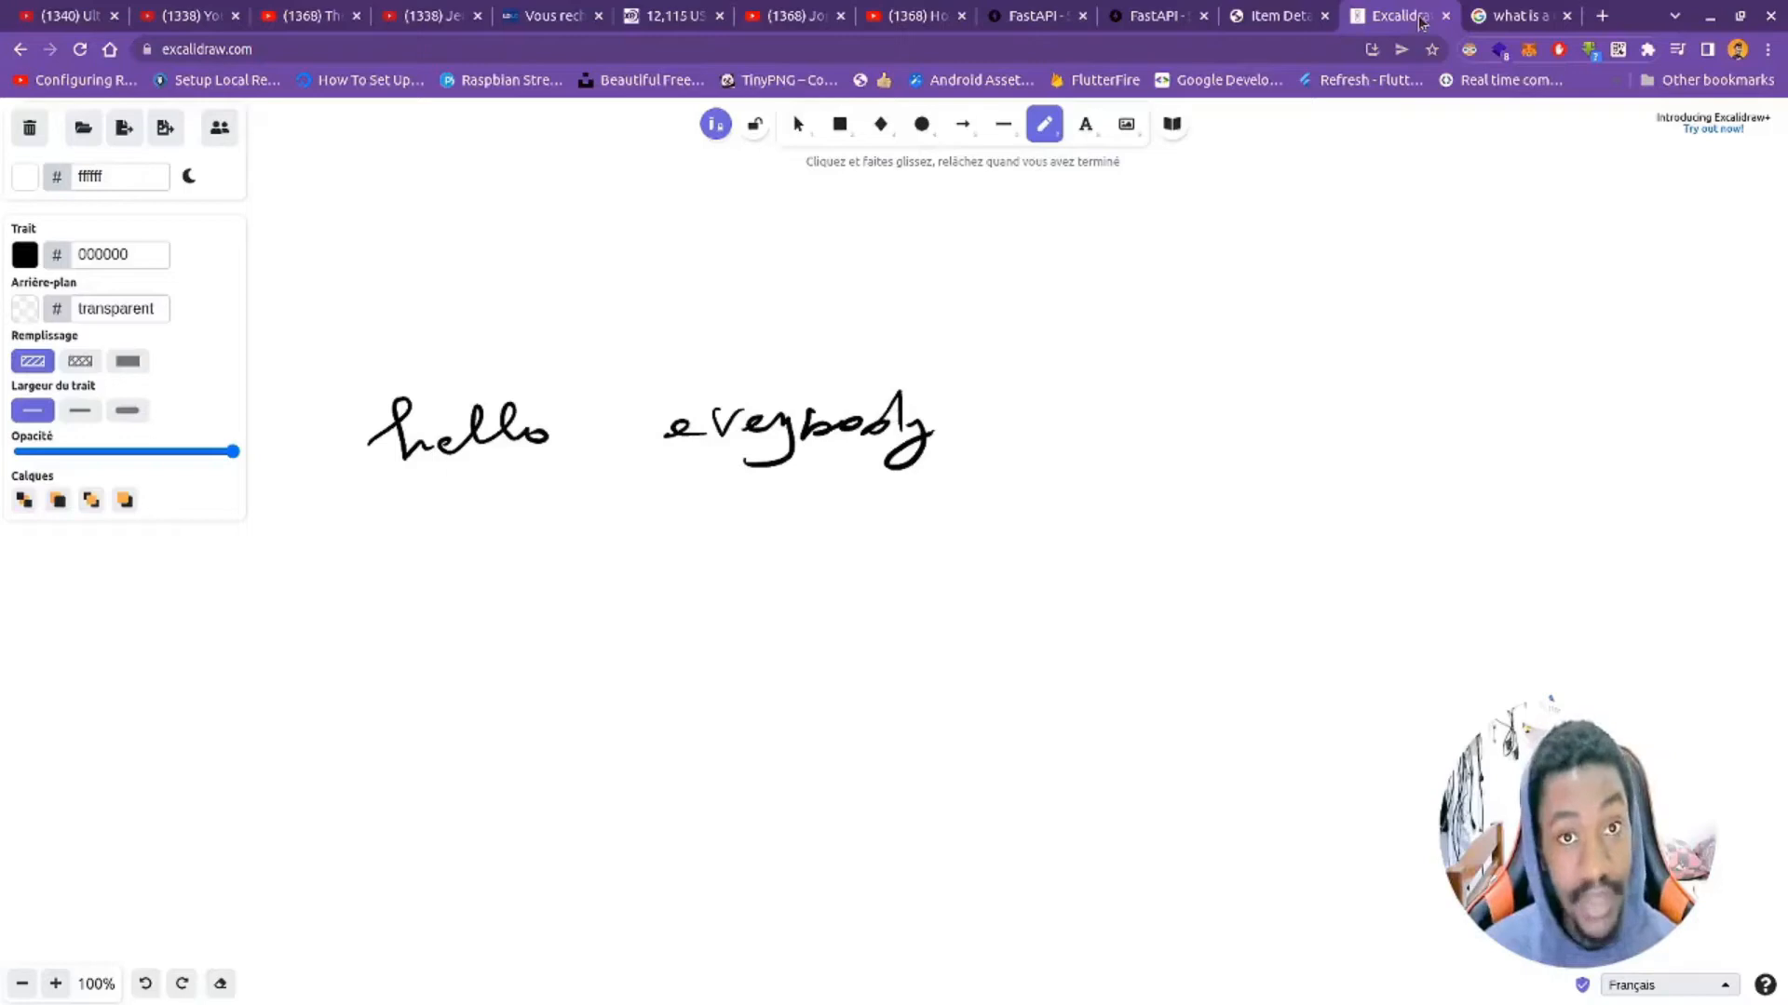
# Step: Highlight part of the dynamic QR code definition in the search results, then return to the canvas
pyautogui.click(1515, 15)
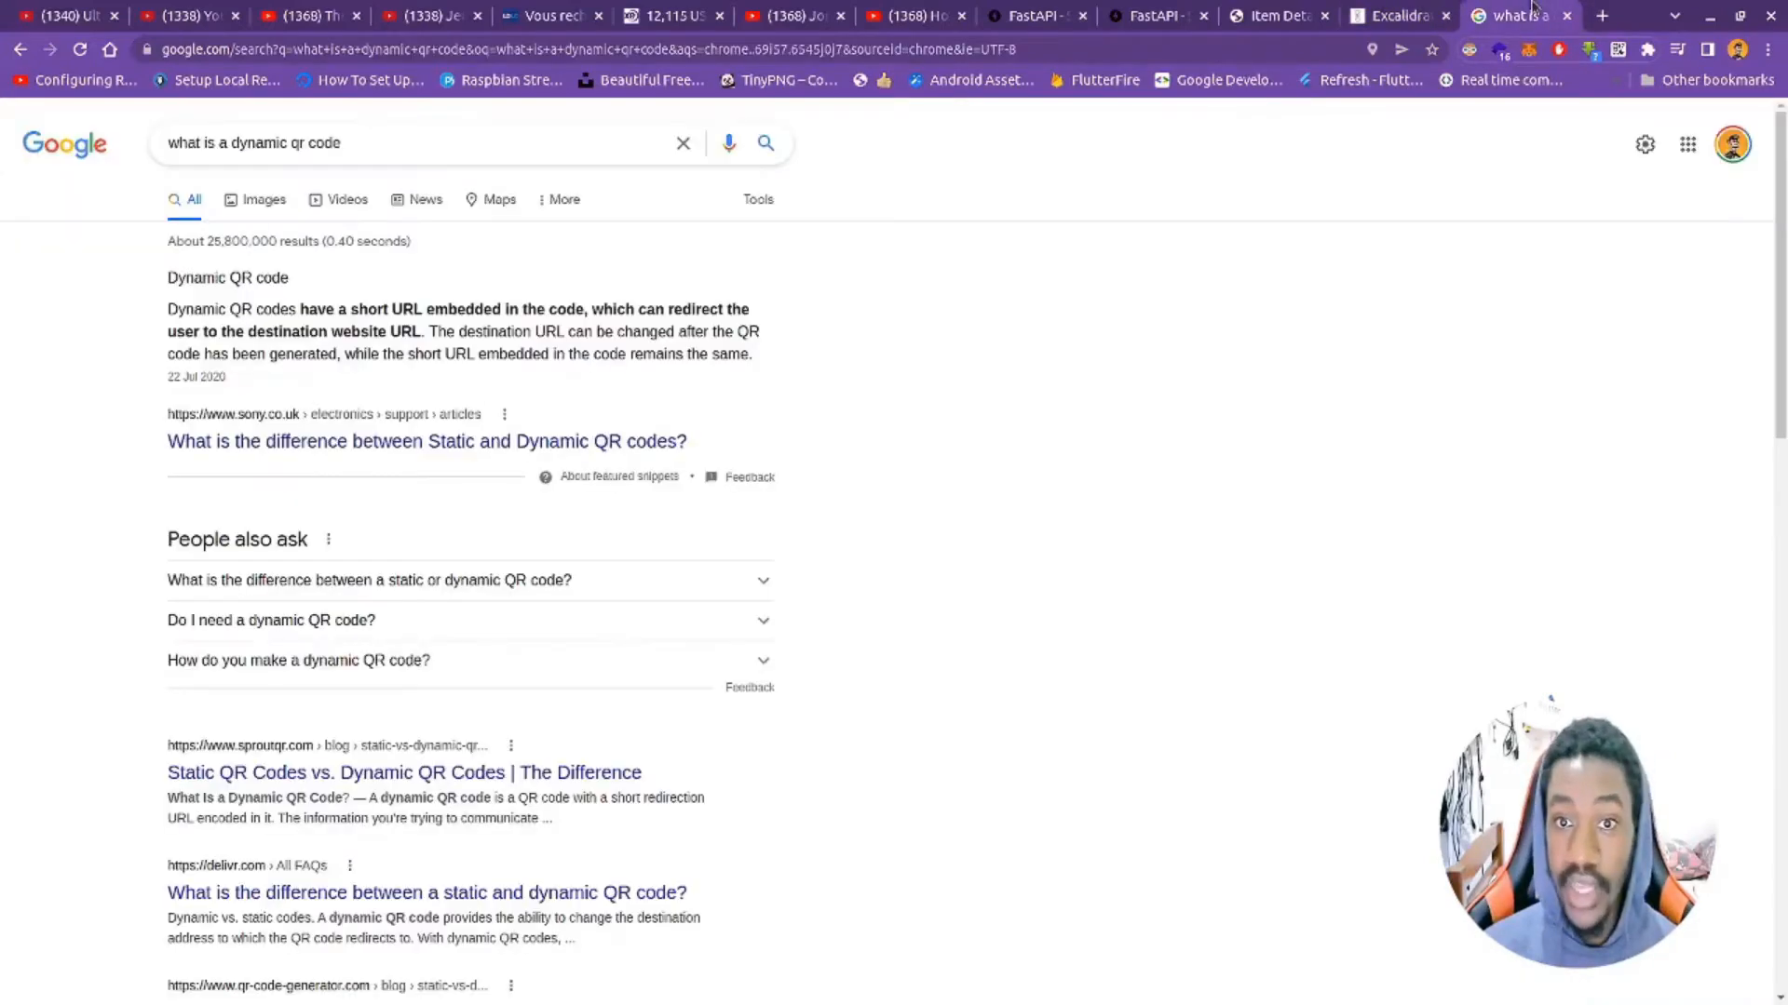
pyautogui.moveTo(303, 466)
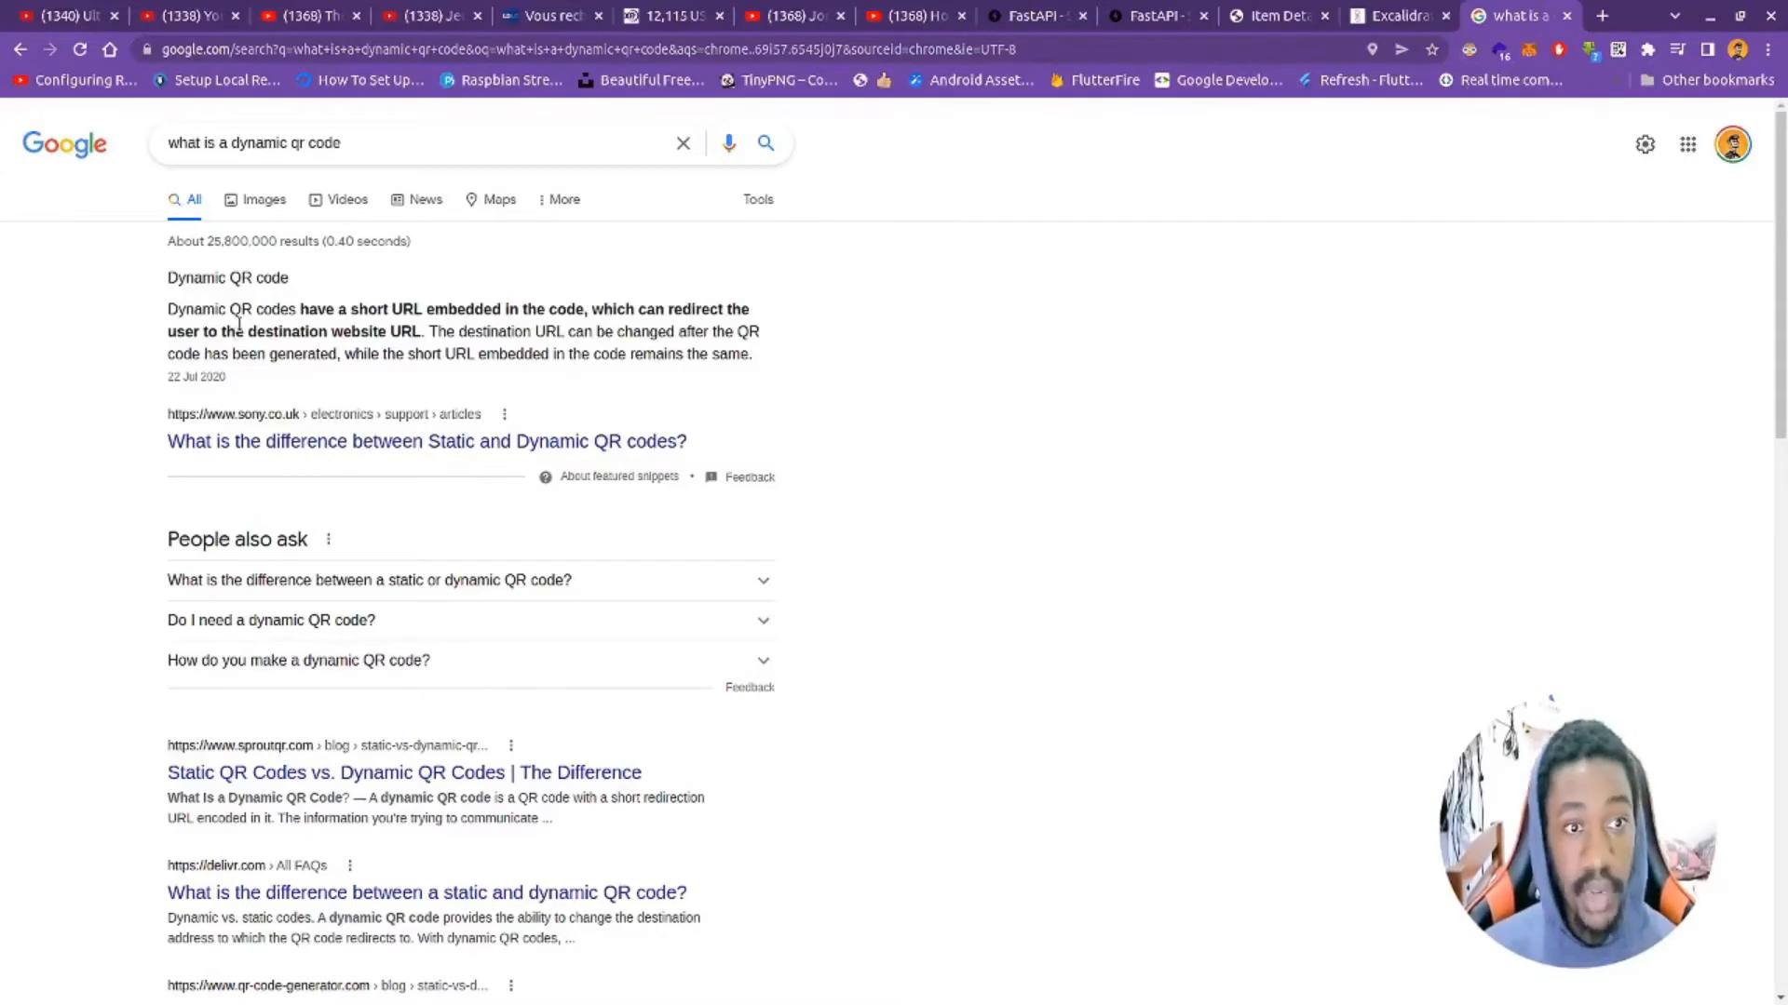
pyautogui.moveTo(256, 309); pyautogui.dragTo(547, 309)
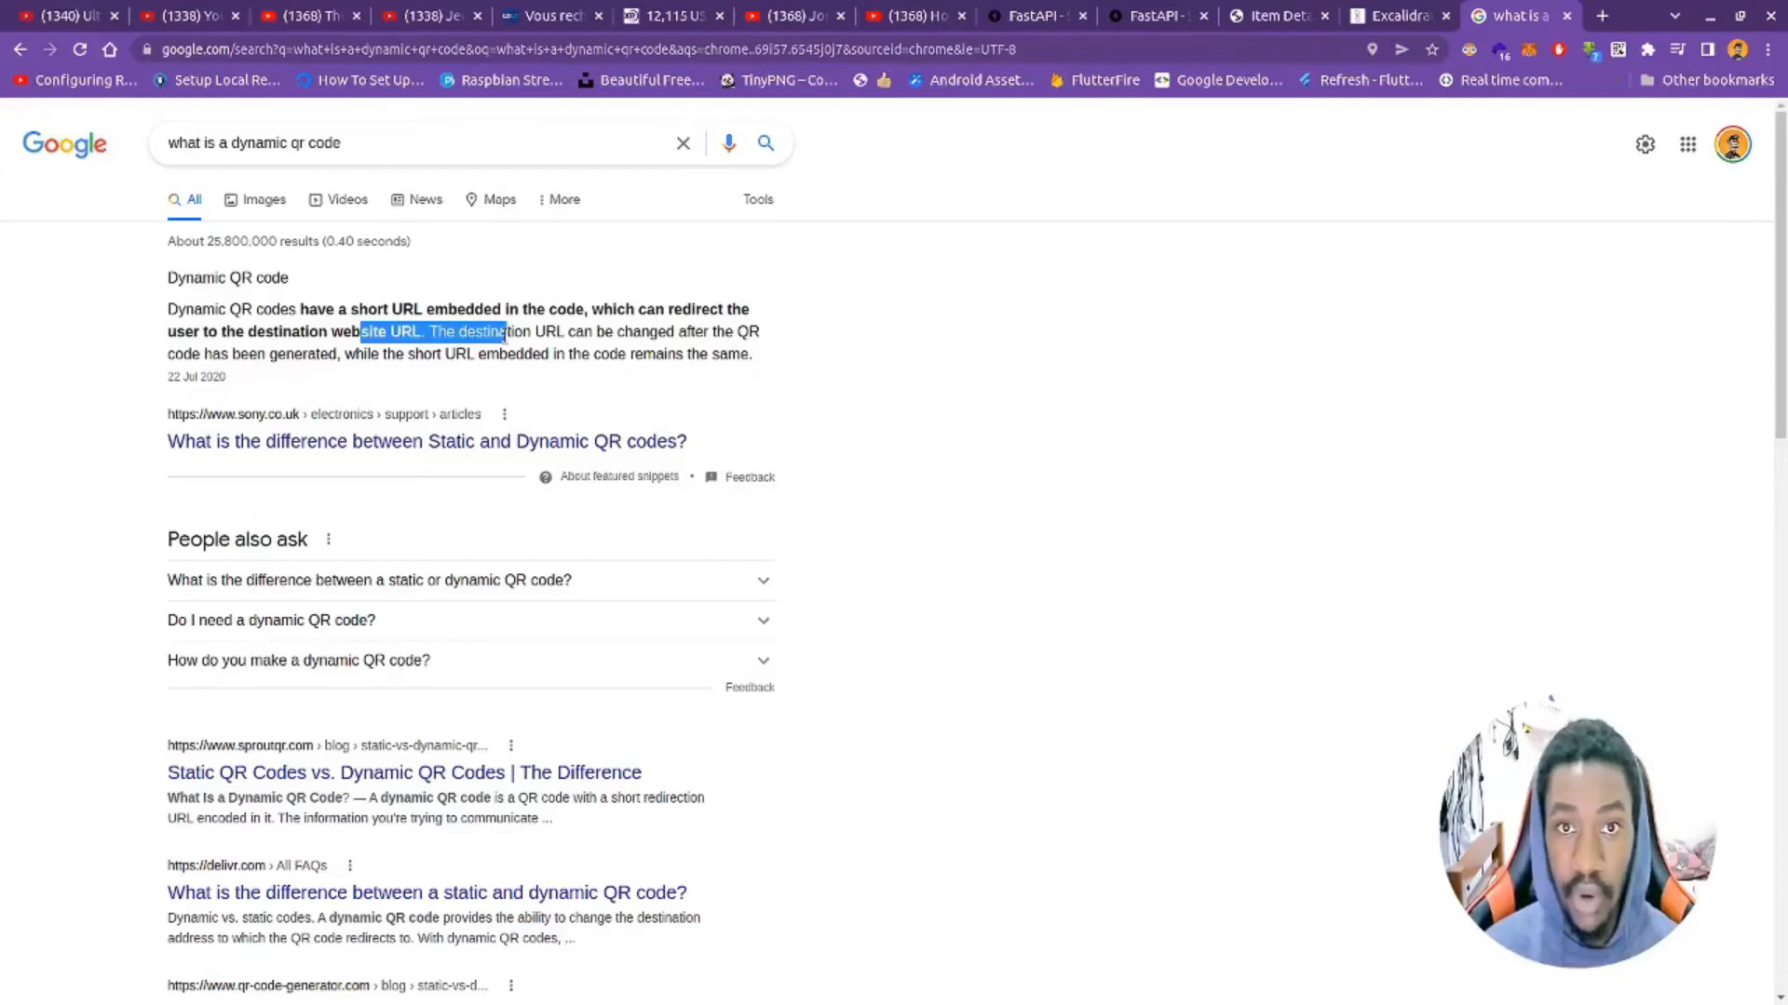
pyautogui.click(1396, 14)
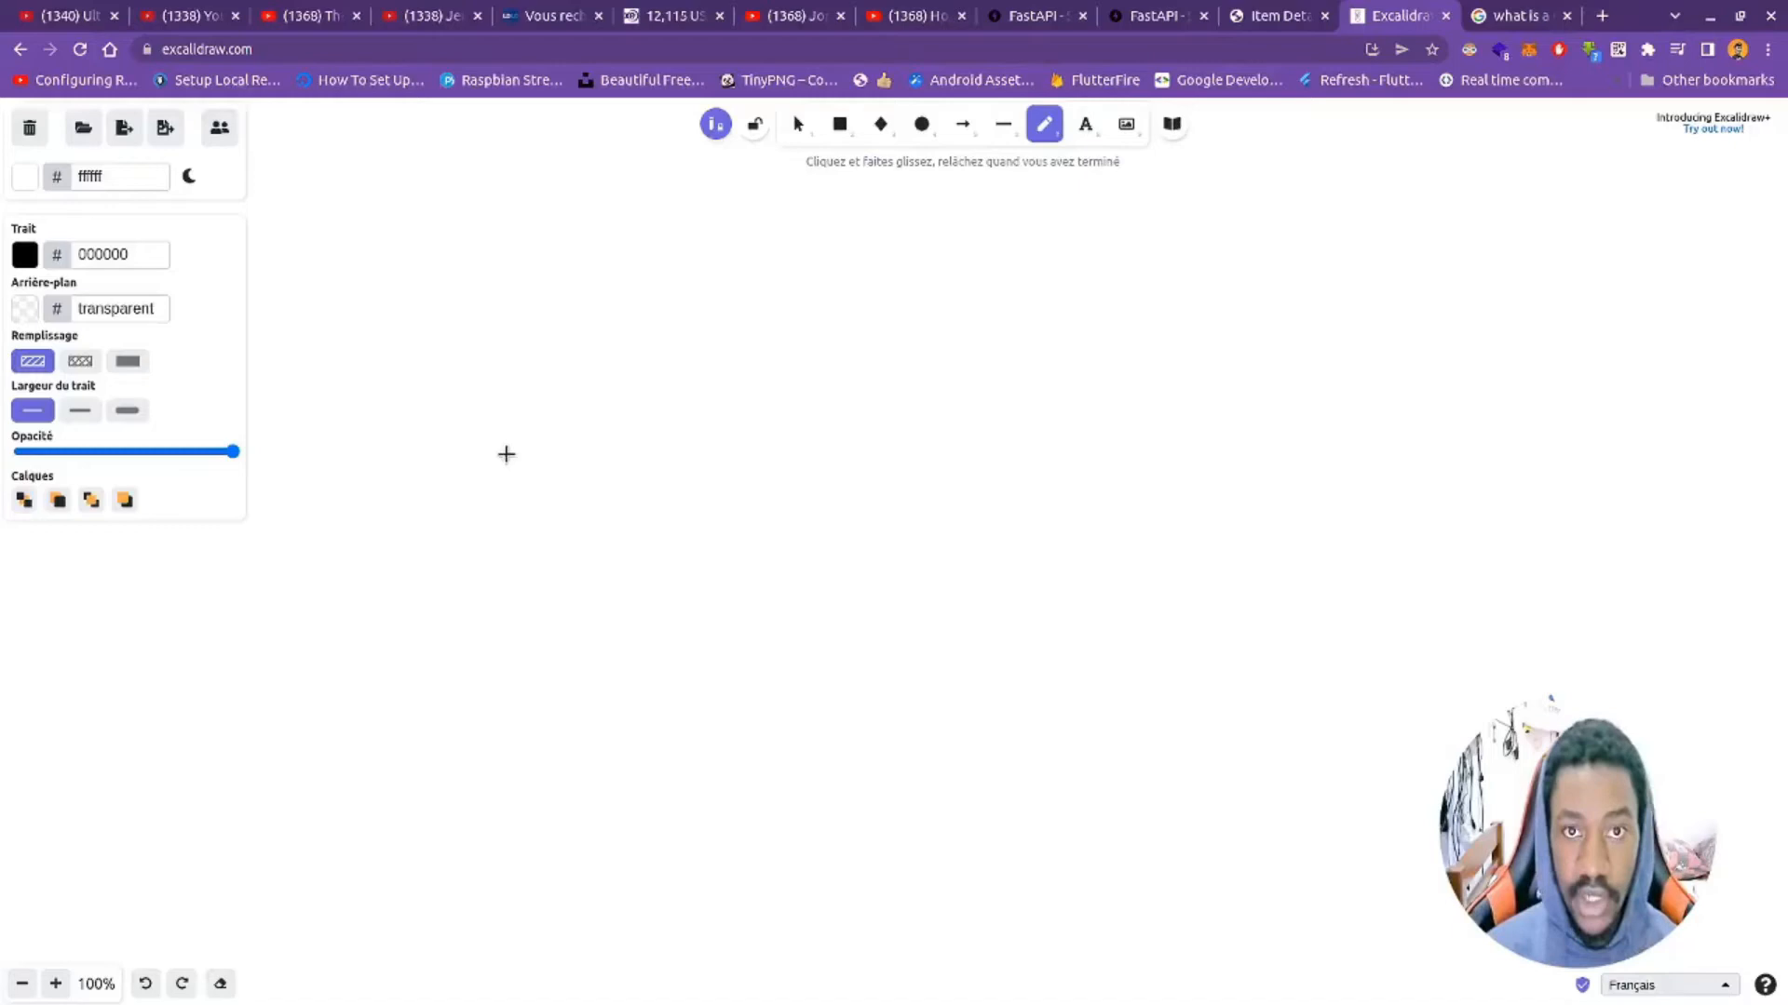
# Step: Sketch the QR code grid with its label and a phone scanning it
pyautogui.moveTo(412, 473); pyautogui.dragTo(412, 617)
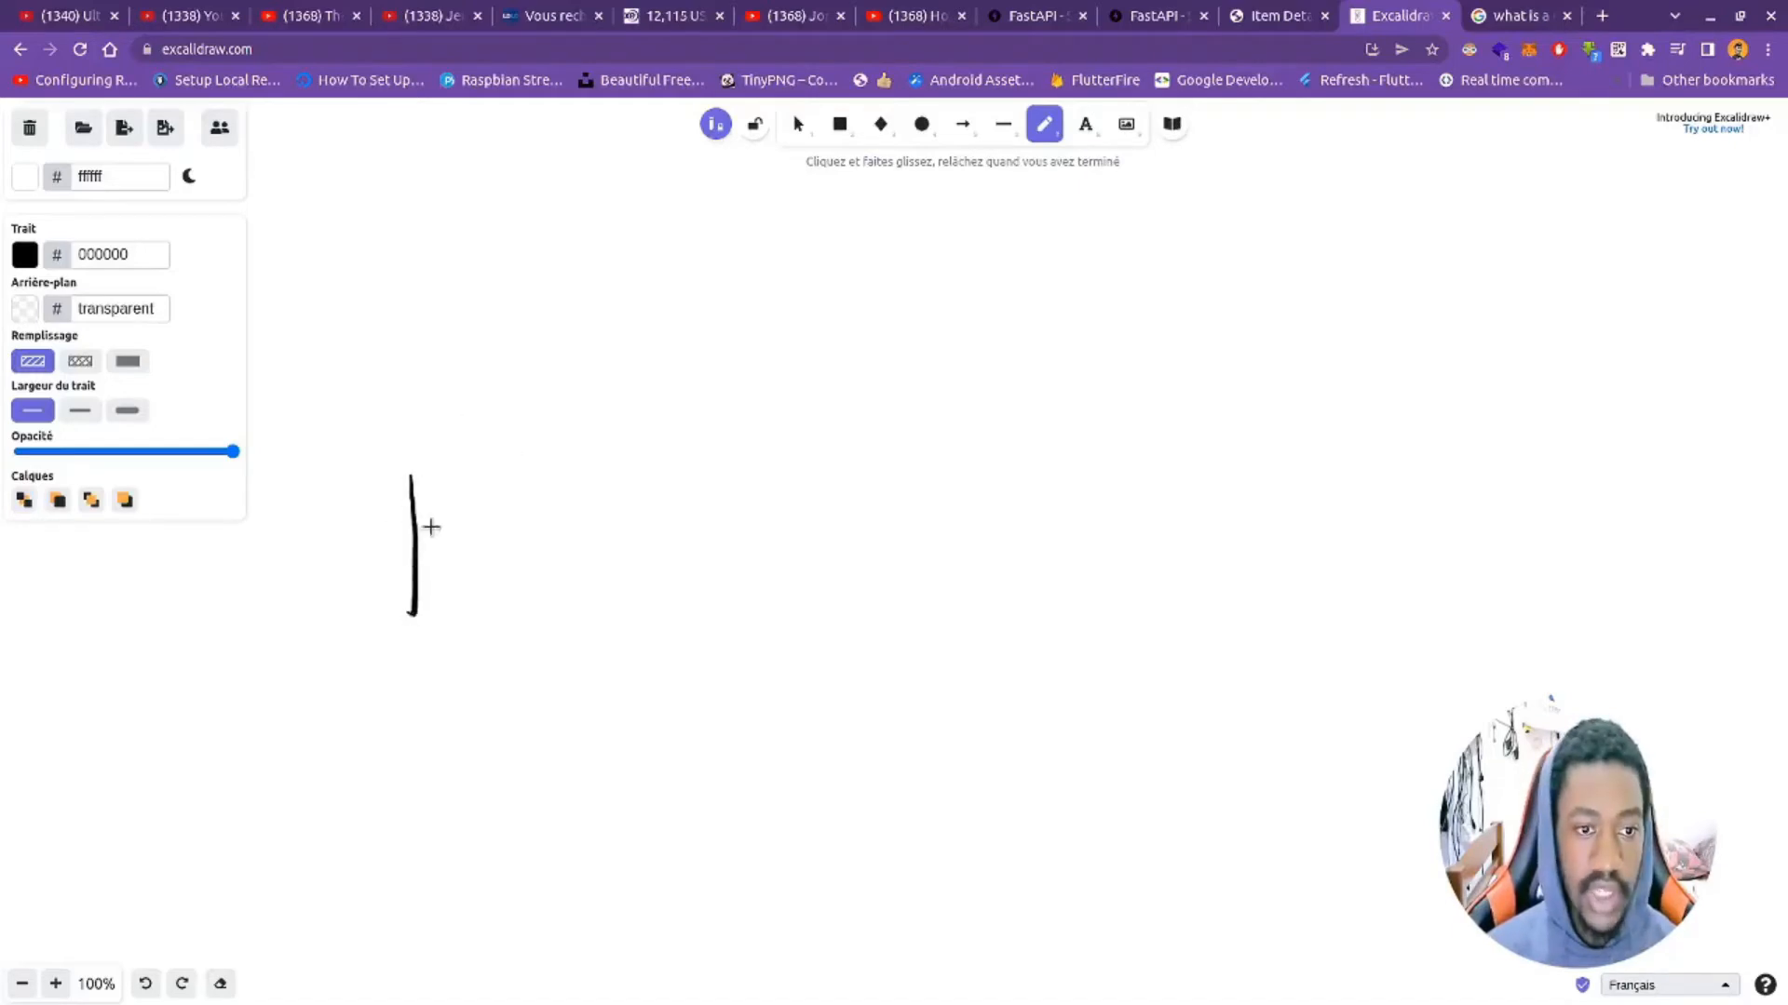
pyautogui.moveTo(414, 479); pyautogui.dragTo(581, 633)
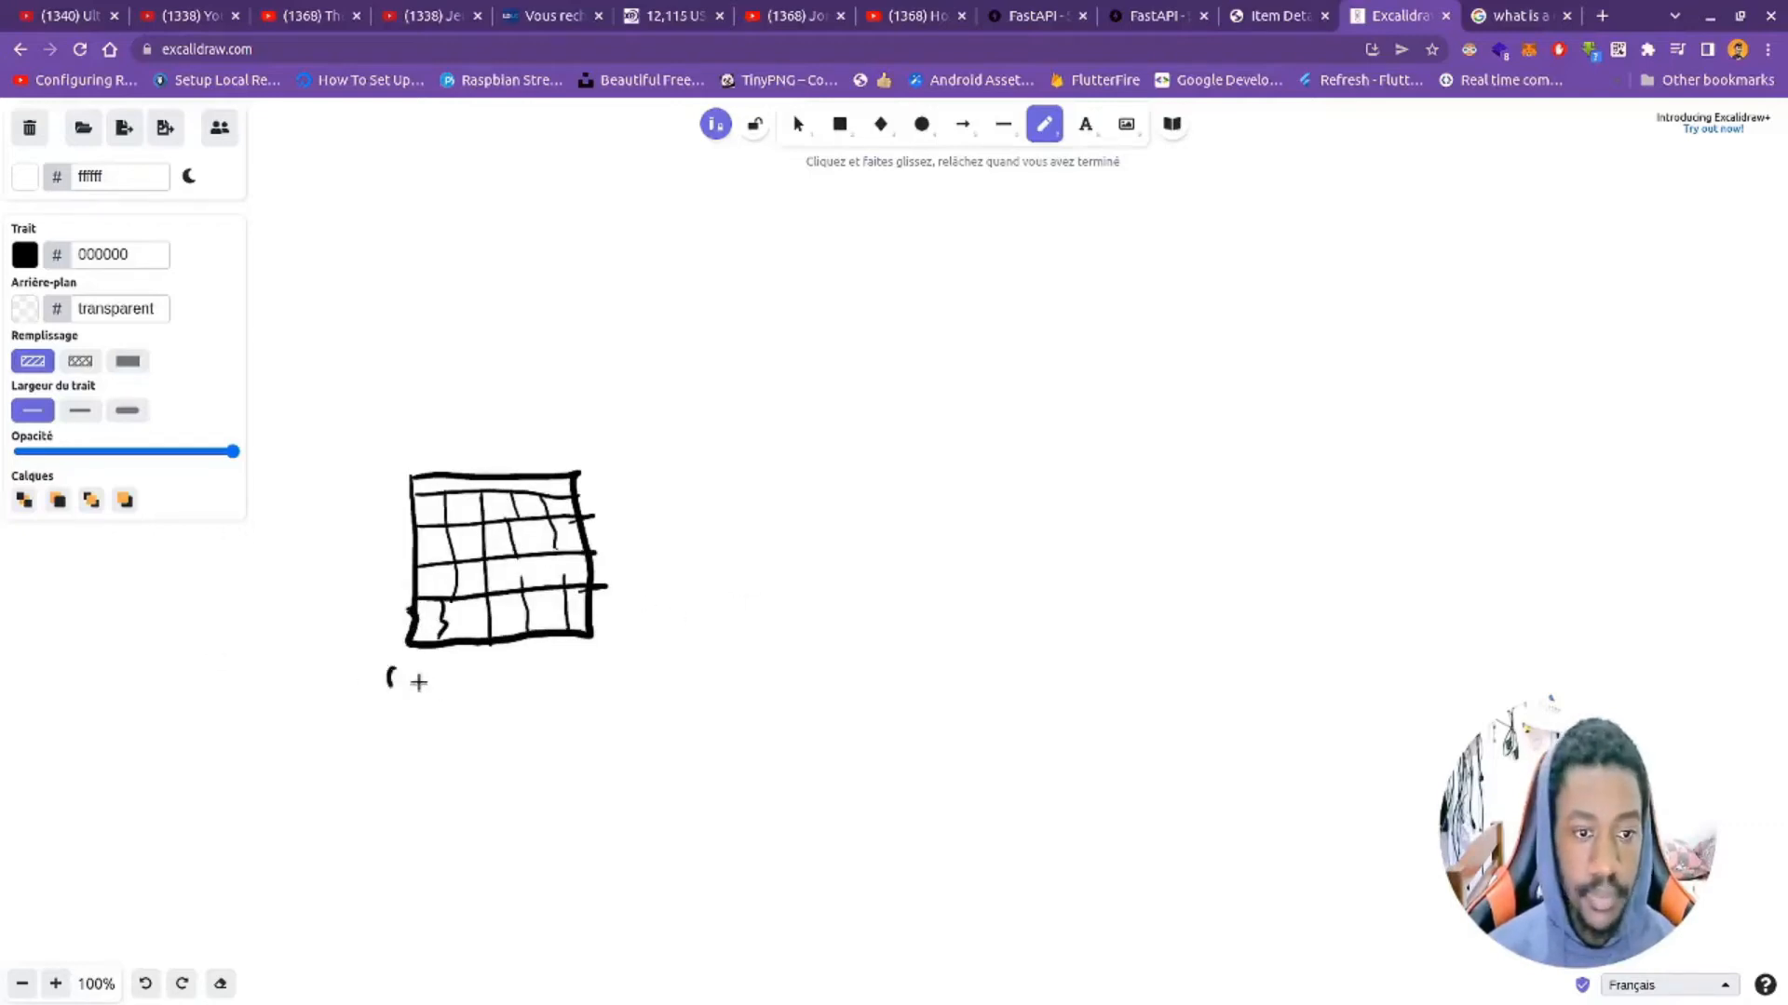
pyautogui.moveTo(393, 678); pyautogui.dragTo(531, 678)
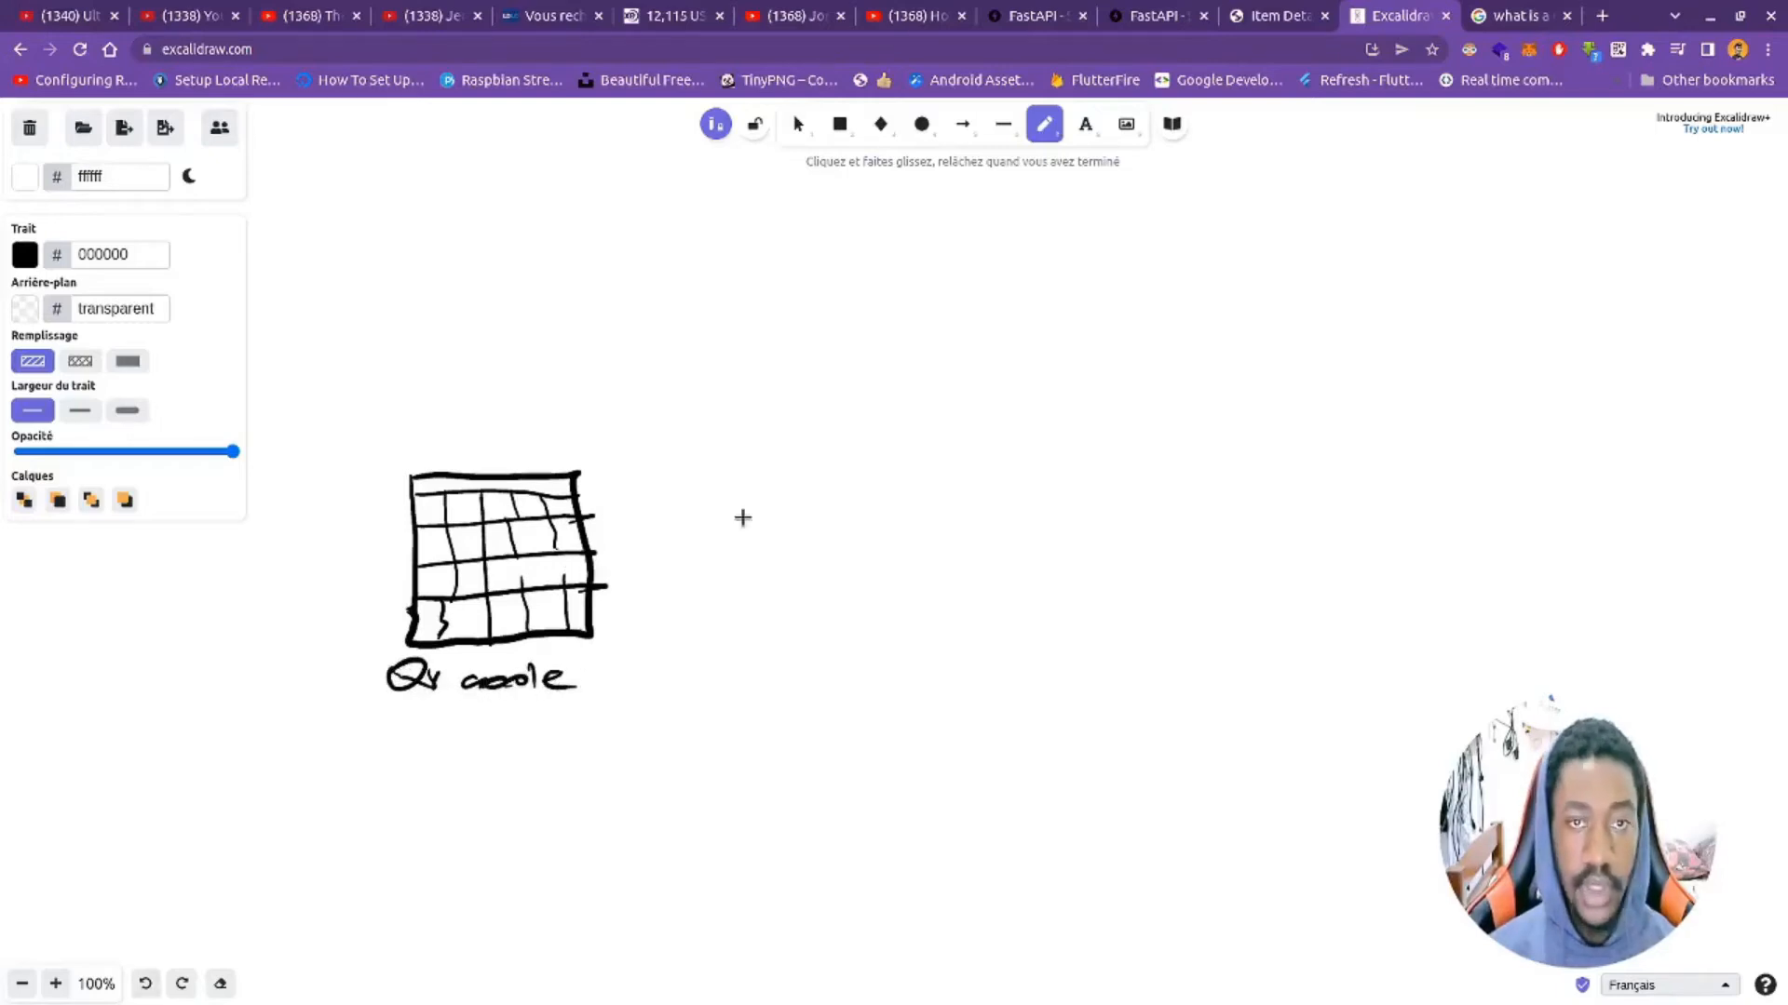
pyautogui.moveTo(603, 374); pyautogui.dragTo(666, 514)
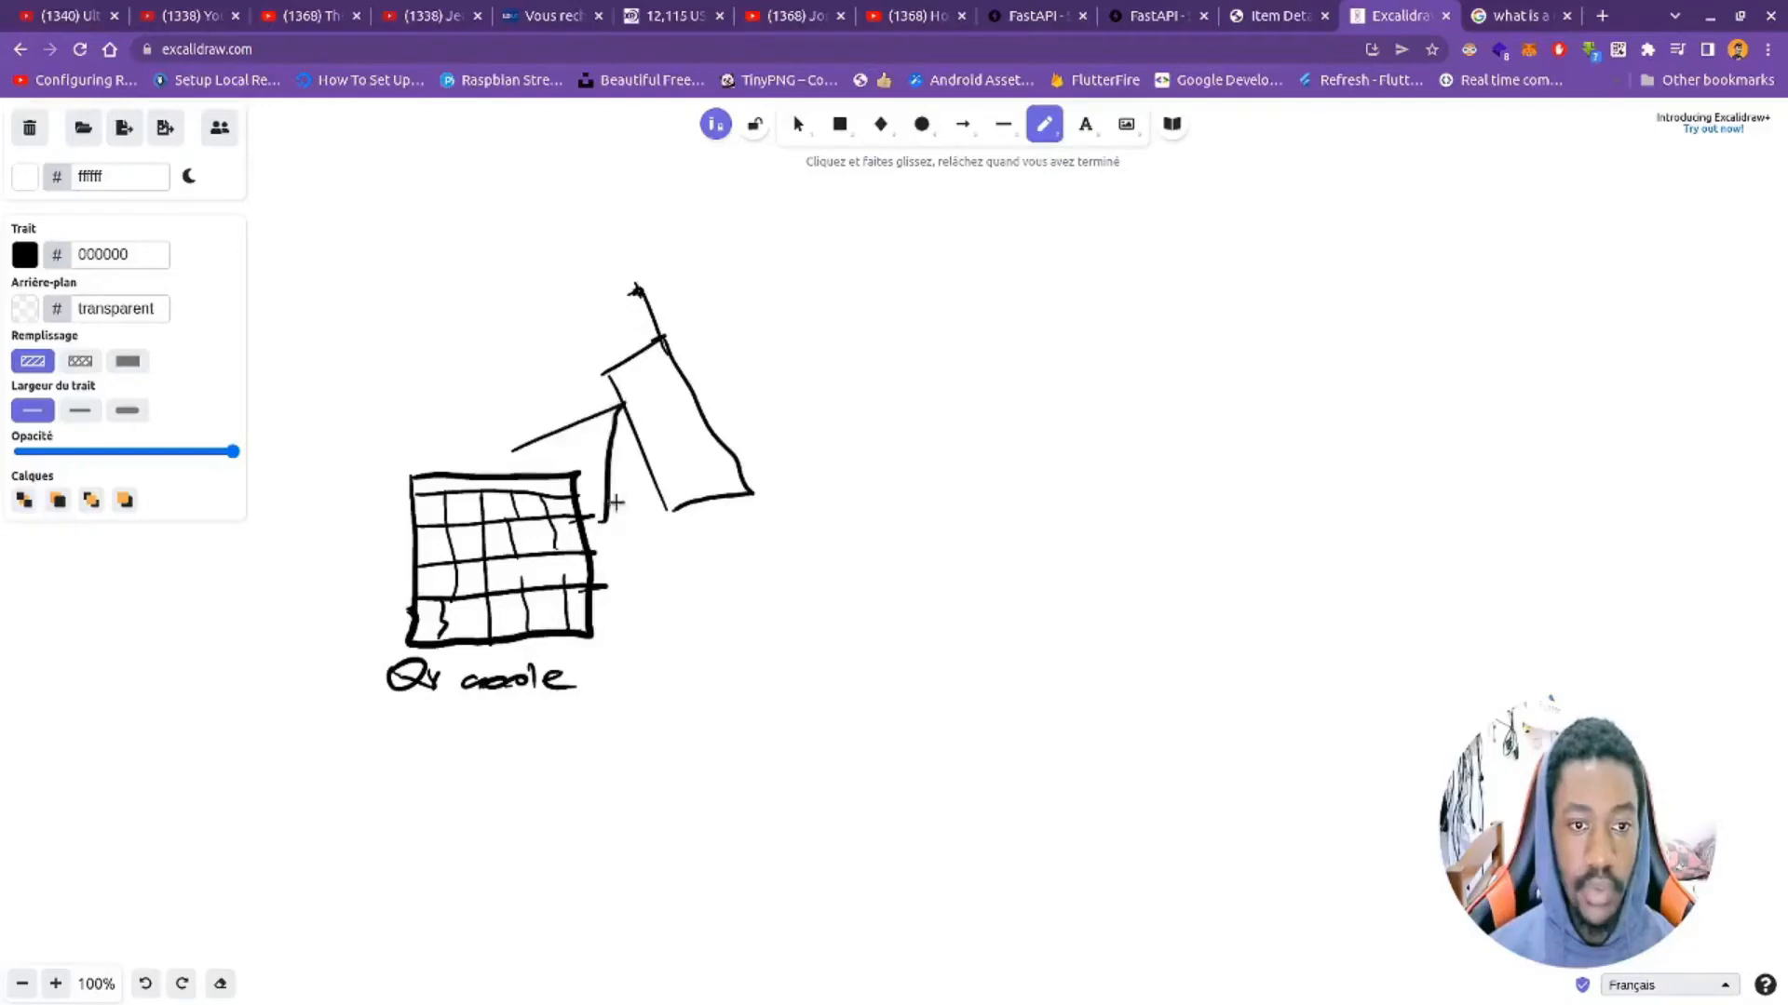
pyautogui.moveTo(892, 657)
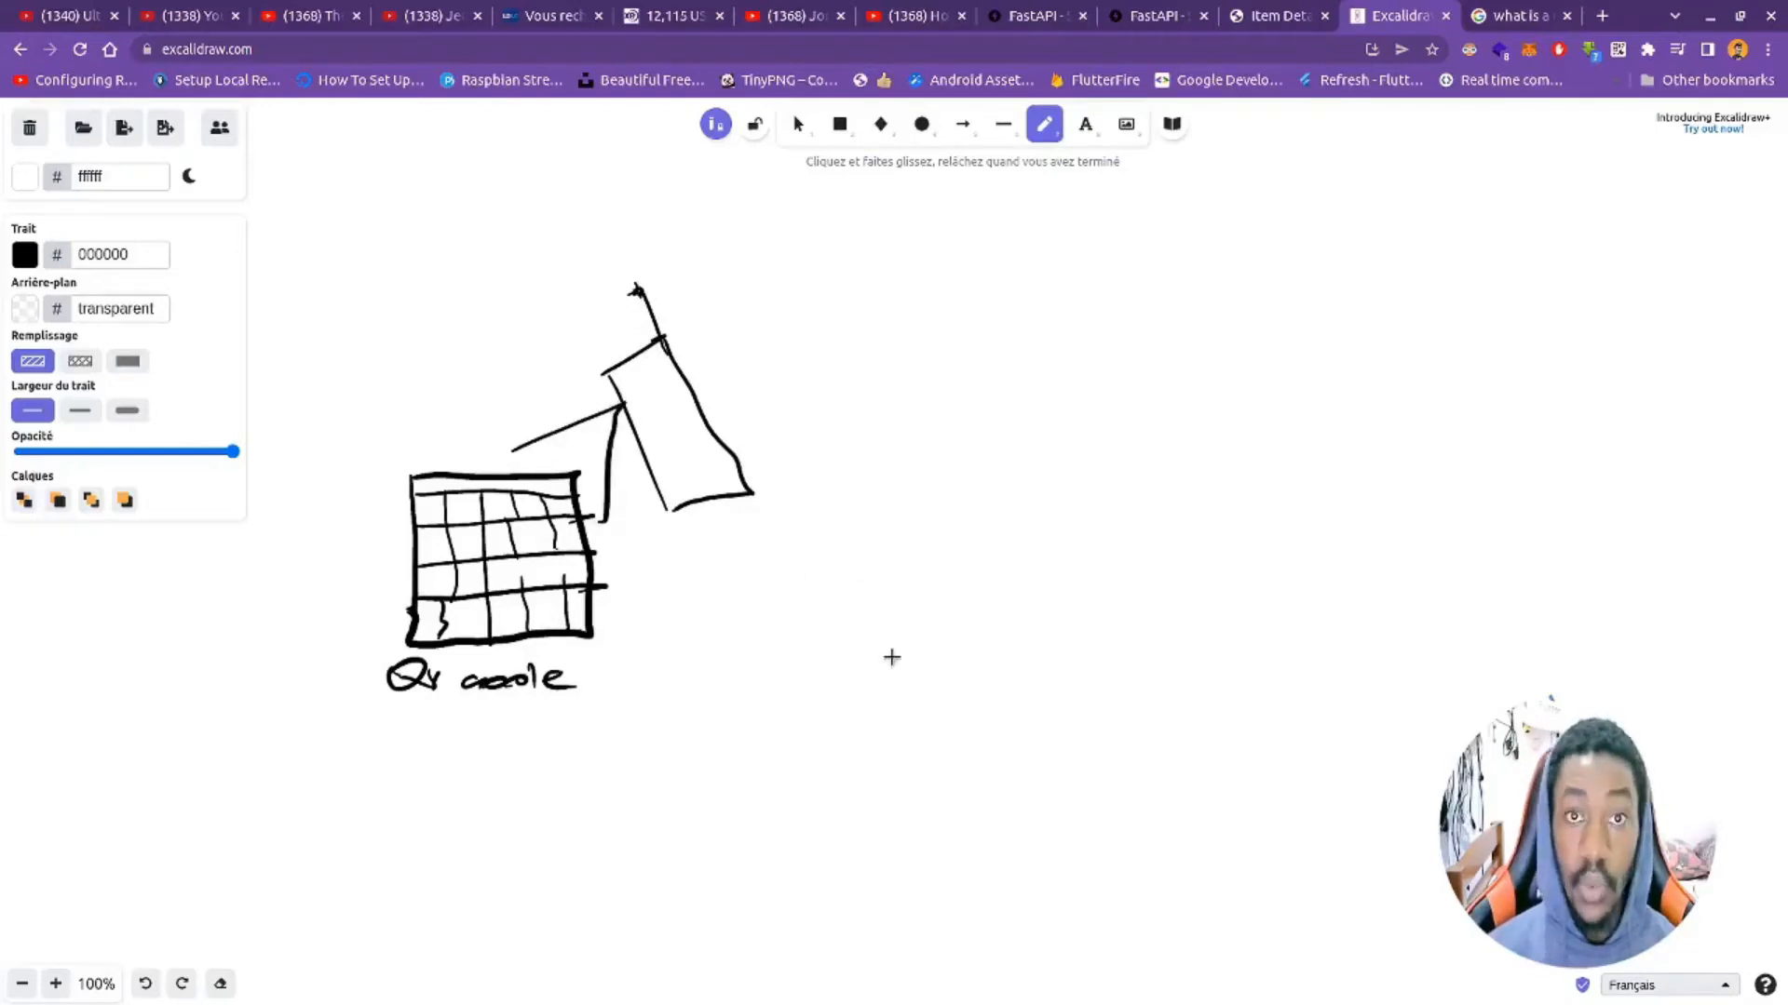
pyautogui.moveTo(788, 448)
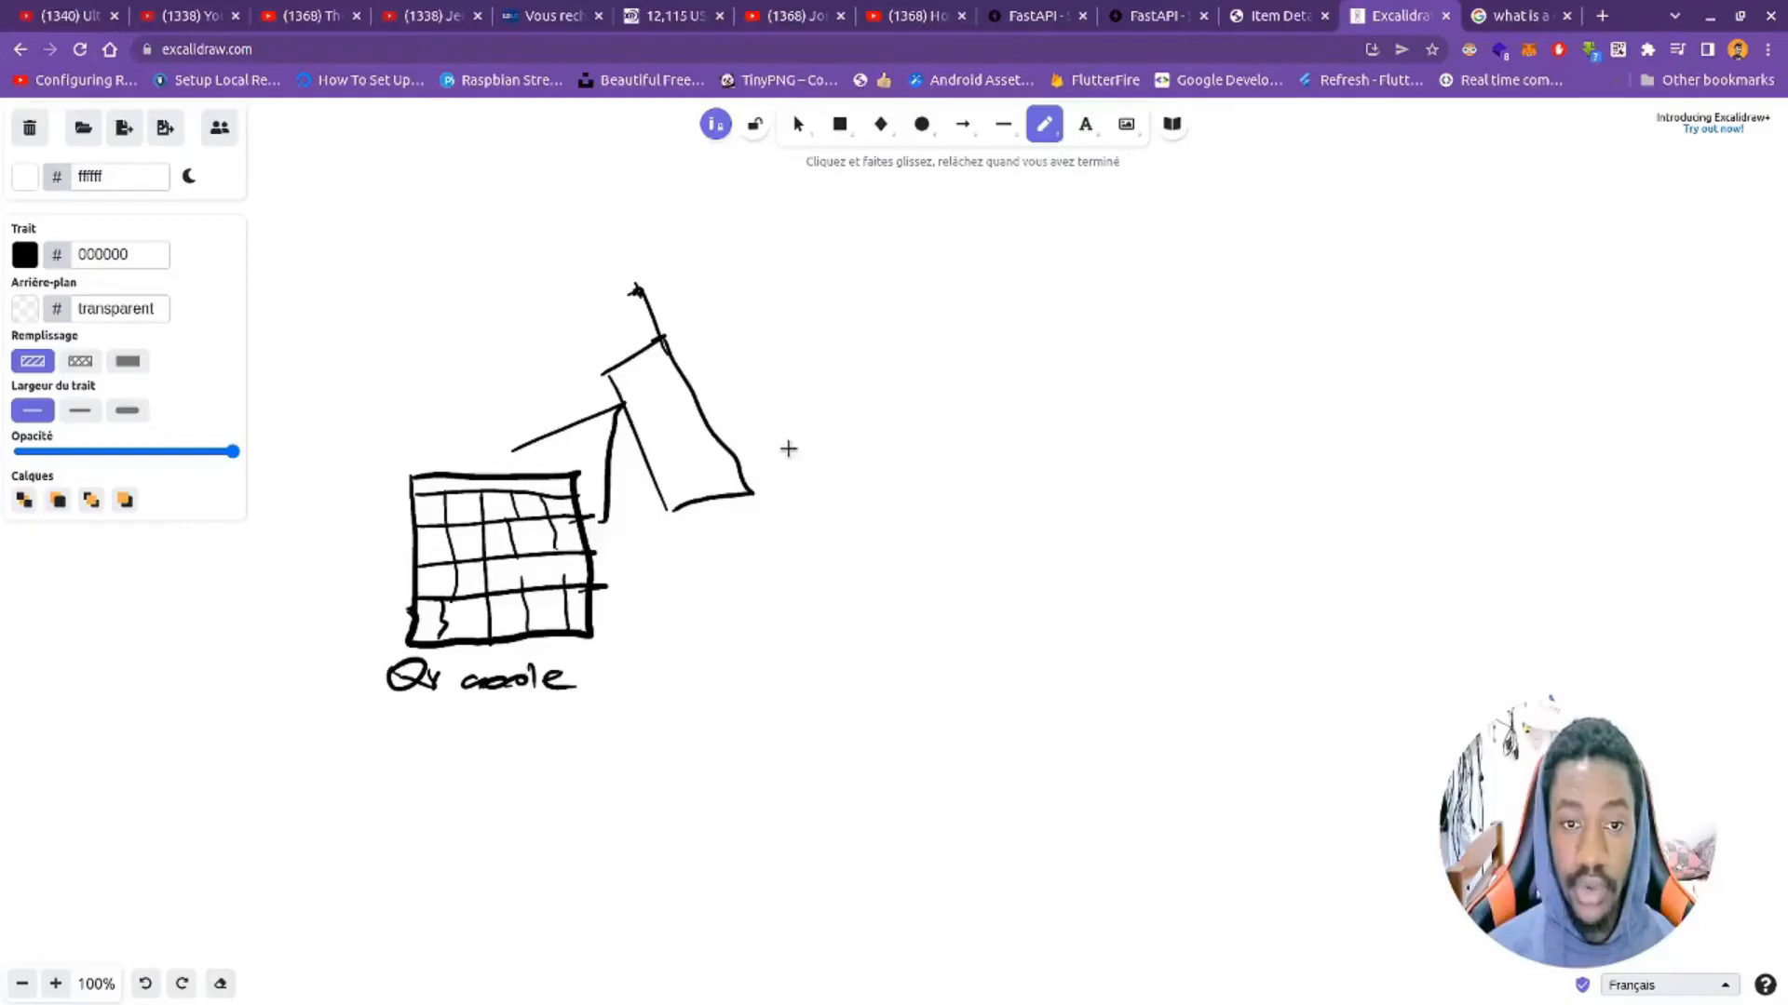
# Step: Draw an arrow from the phone to a large oval labelled www for the website
pyautogui.moveTo(780, 439); pyautogui.dragTo(882, 436)
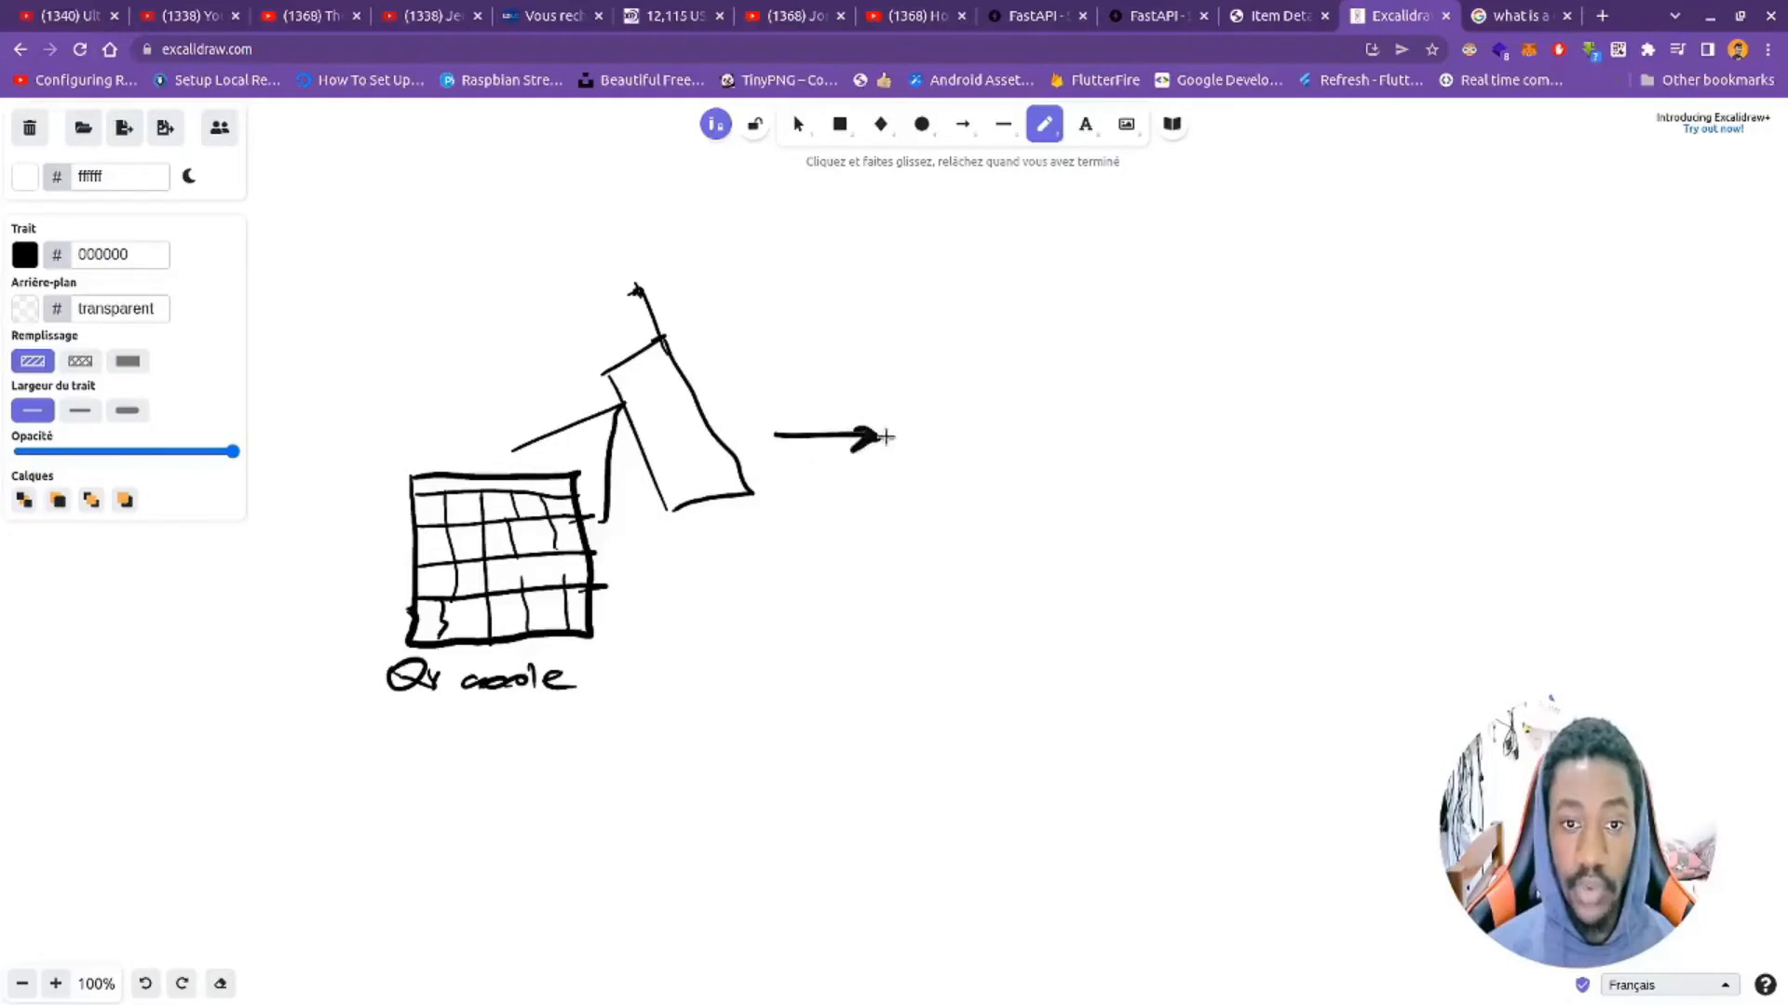
pyautogui.moveTo(987, 371); pyautogui.dragTo(1214, 473)
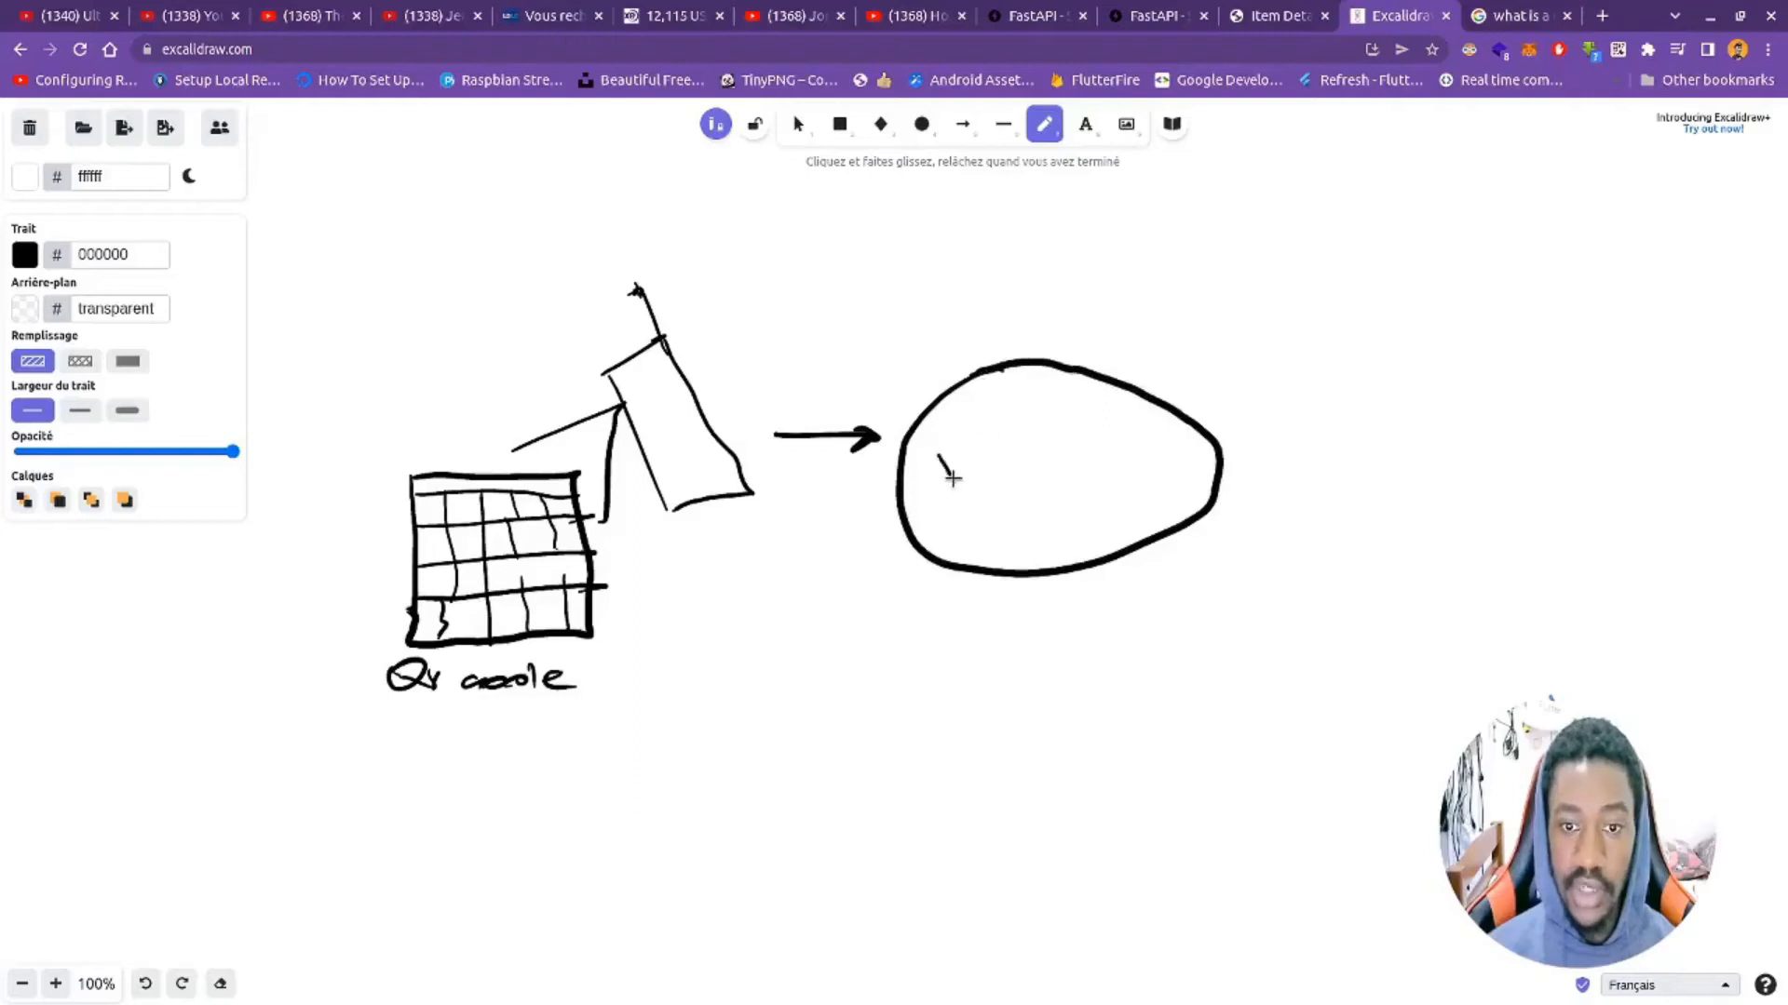
pyautogui.moveTo(940, 473); pyautogui.dragTo(1128, 468)
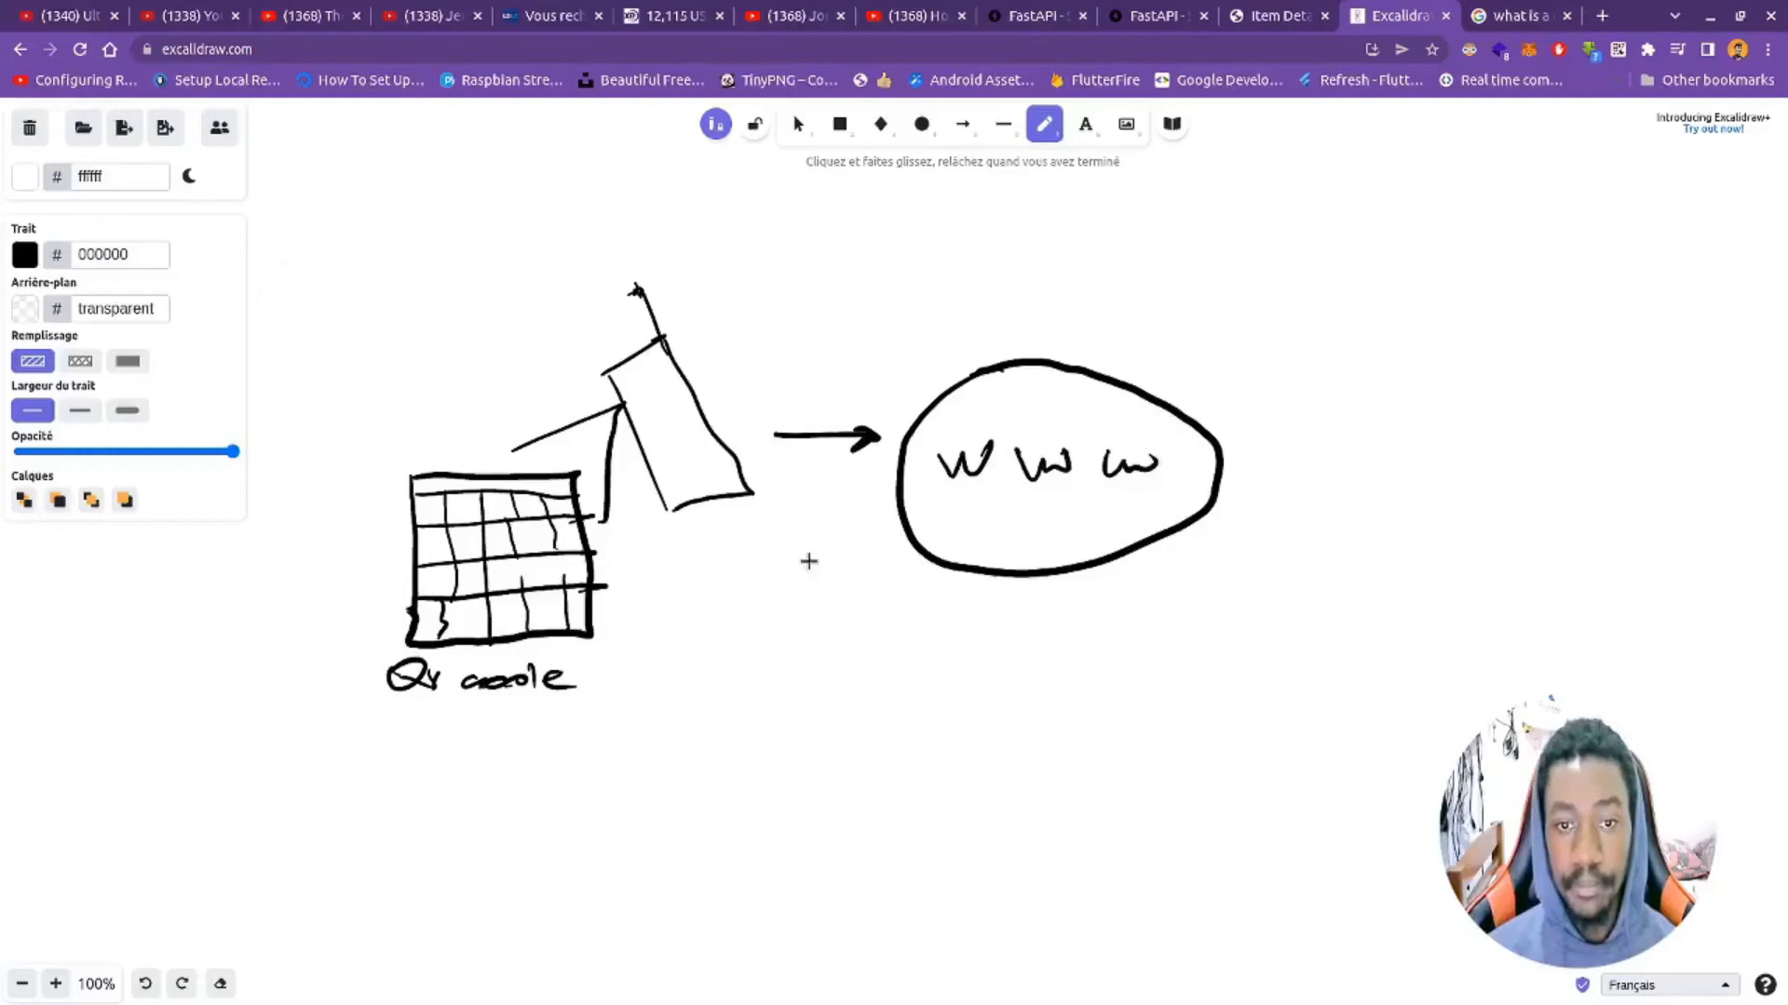
pyautogui.moveTo(824, 637)
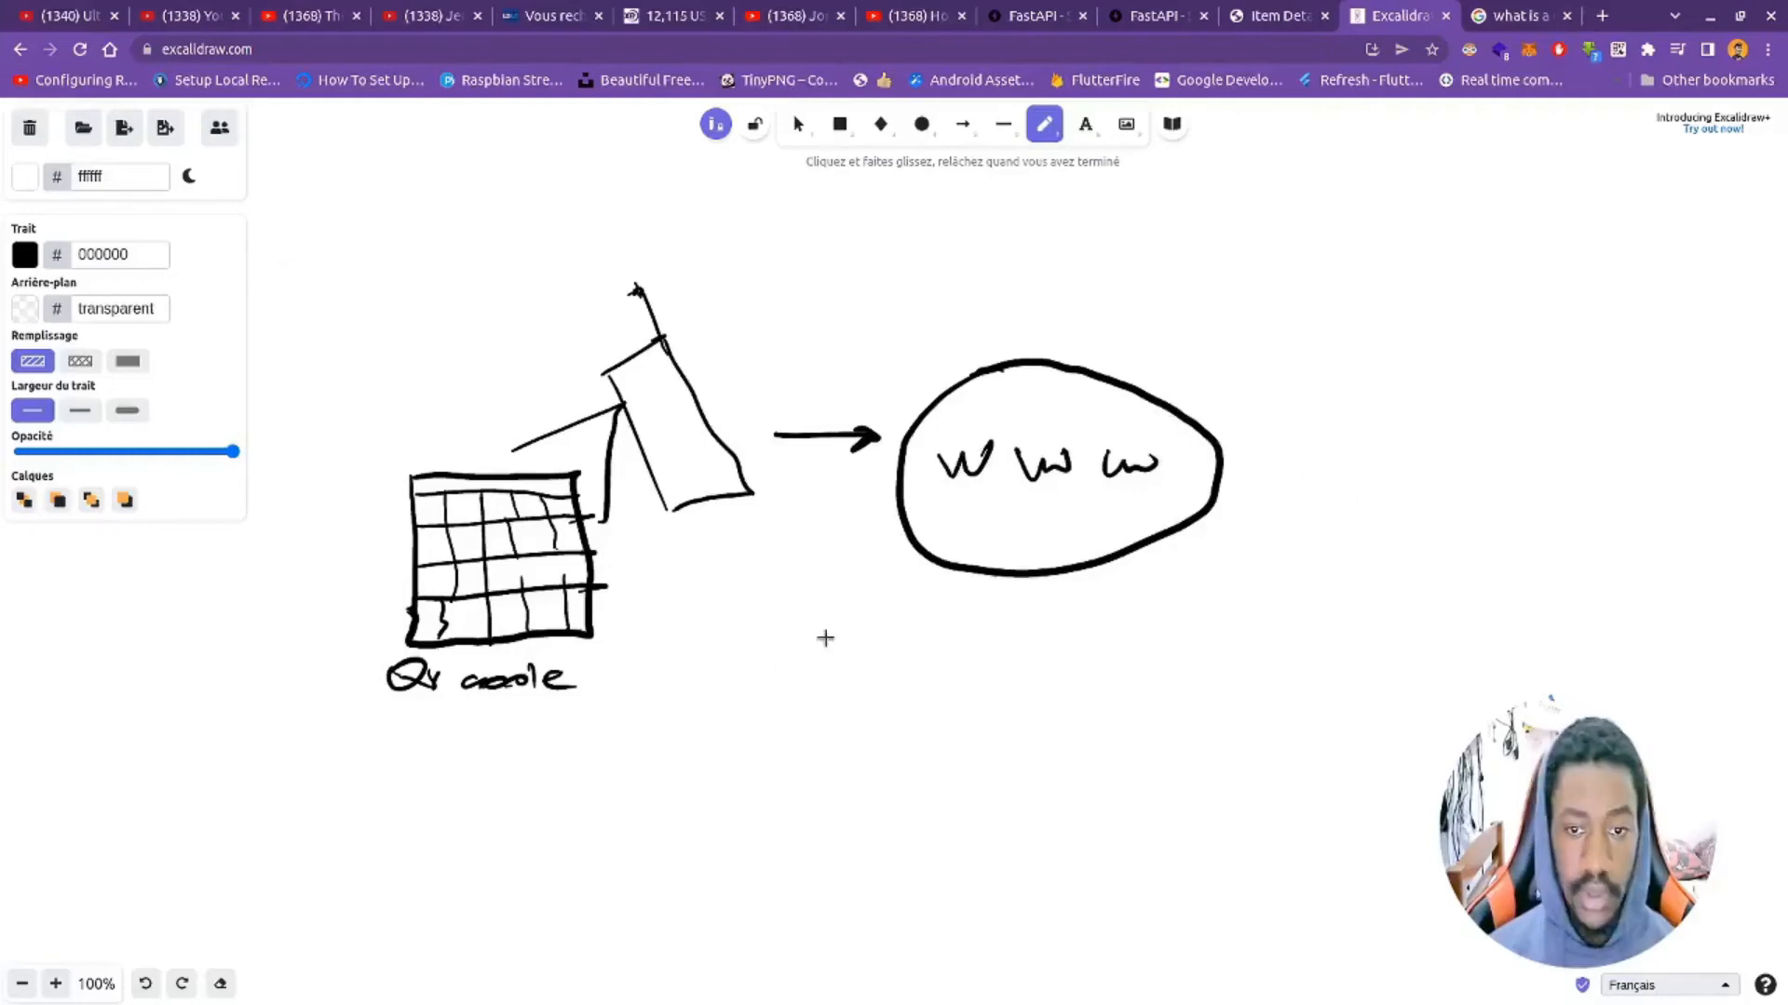
# Step: Handwrite the API URL below the oval and draw an arrow from it back to the QR code
pyautogui.moveTo(849, 611); pyautogui.dragTo(883, 603)
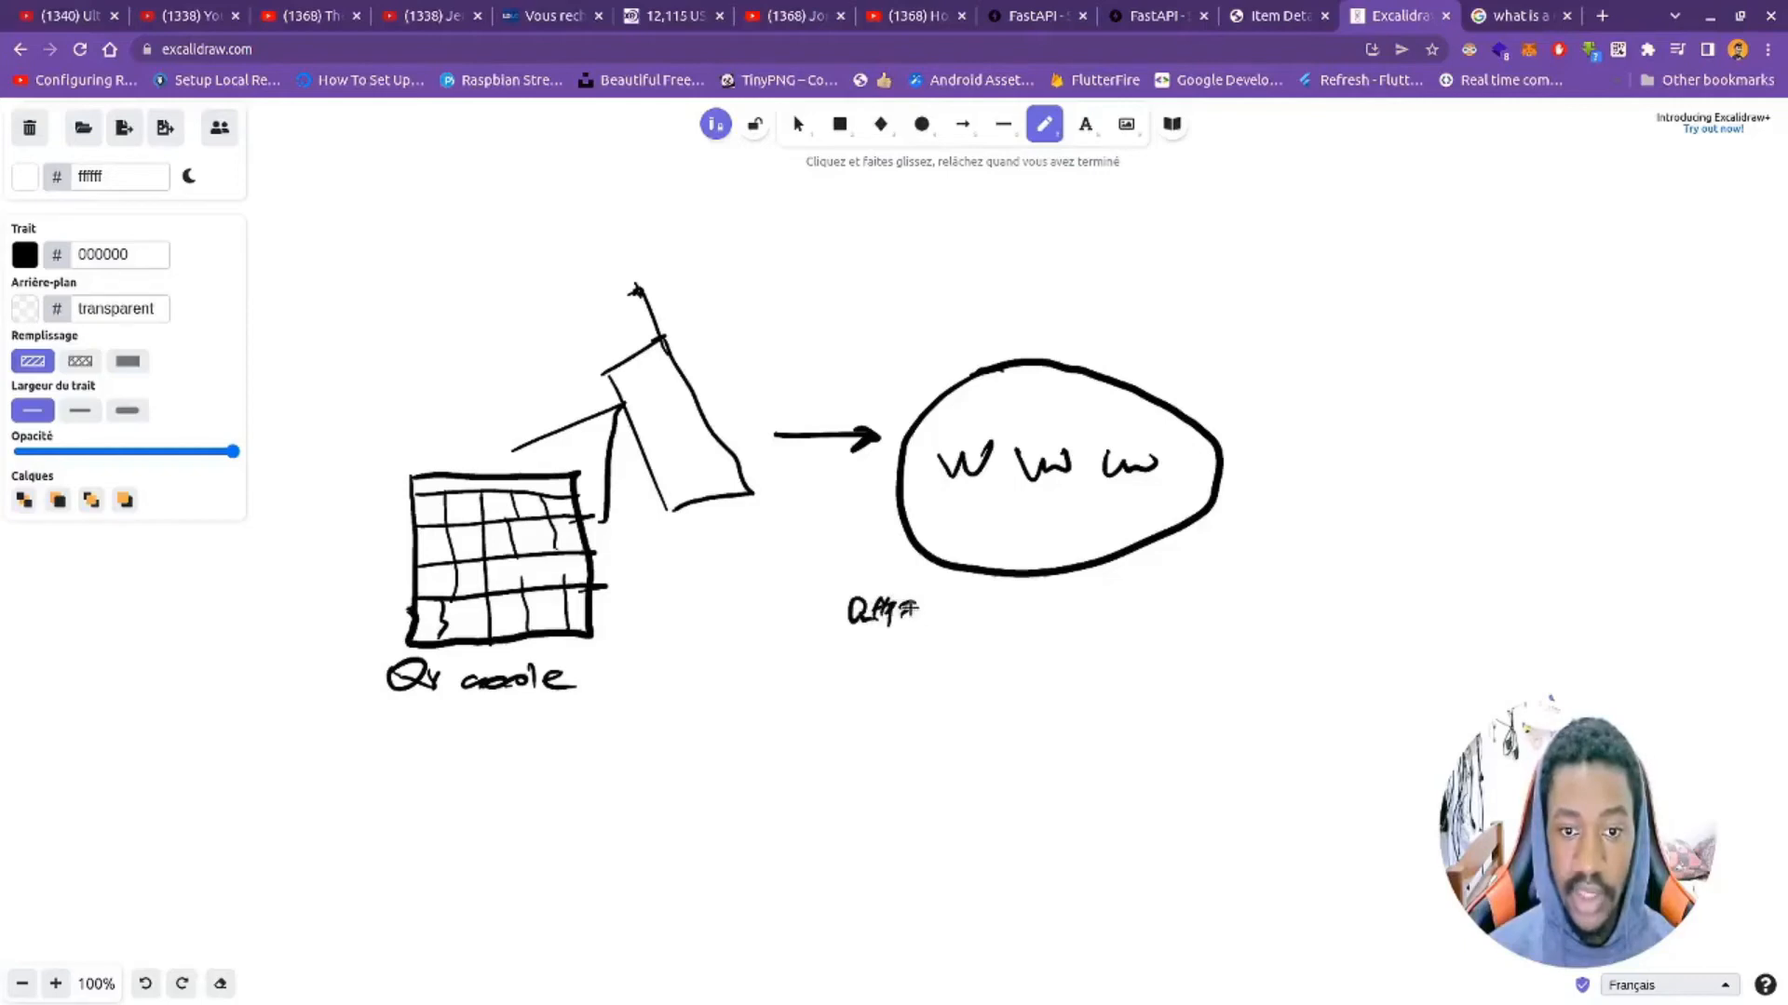
pyautogui.moveTo(901, 611); pyautogui.dragTo(957, 611)
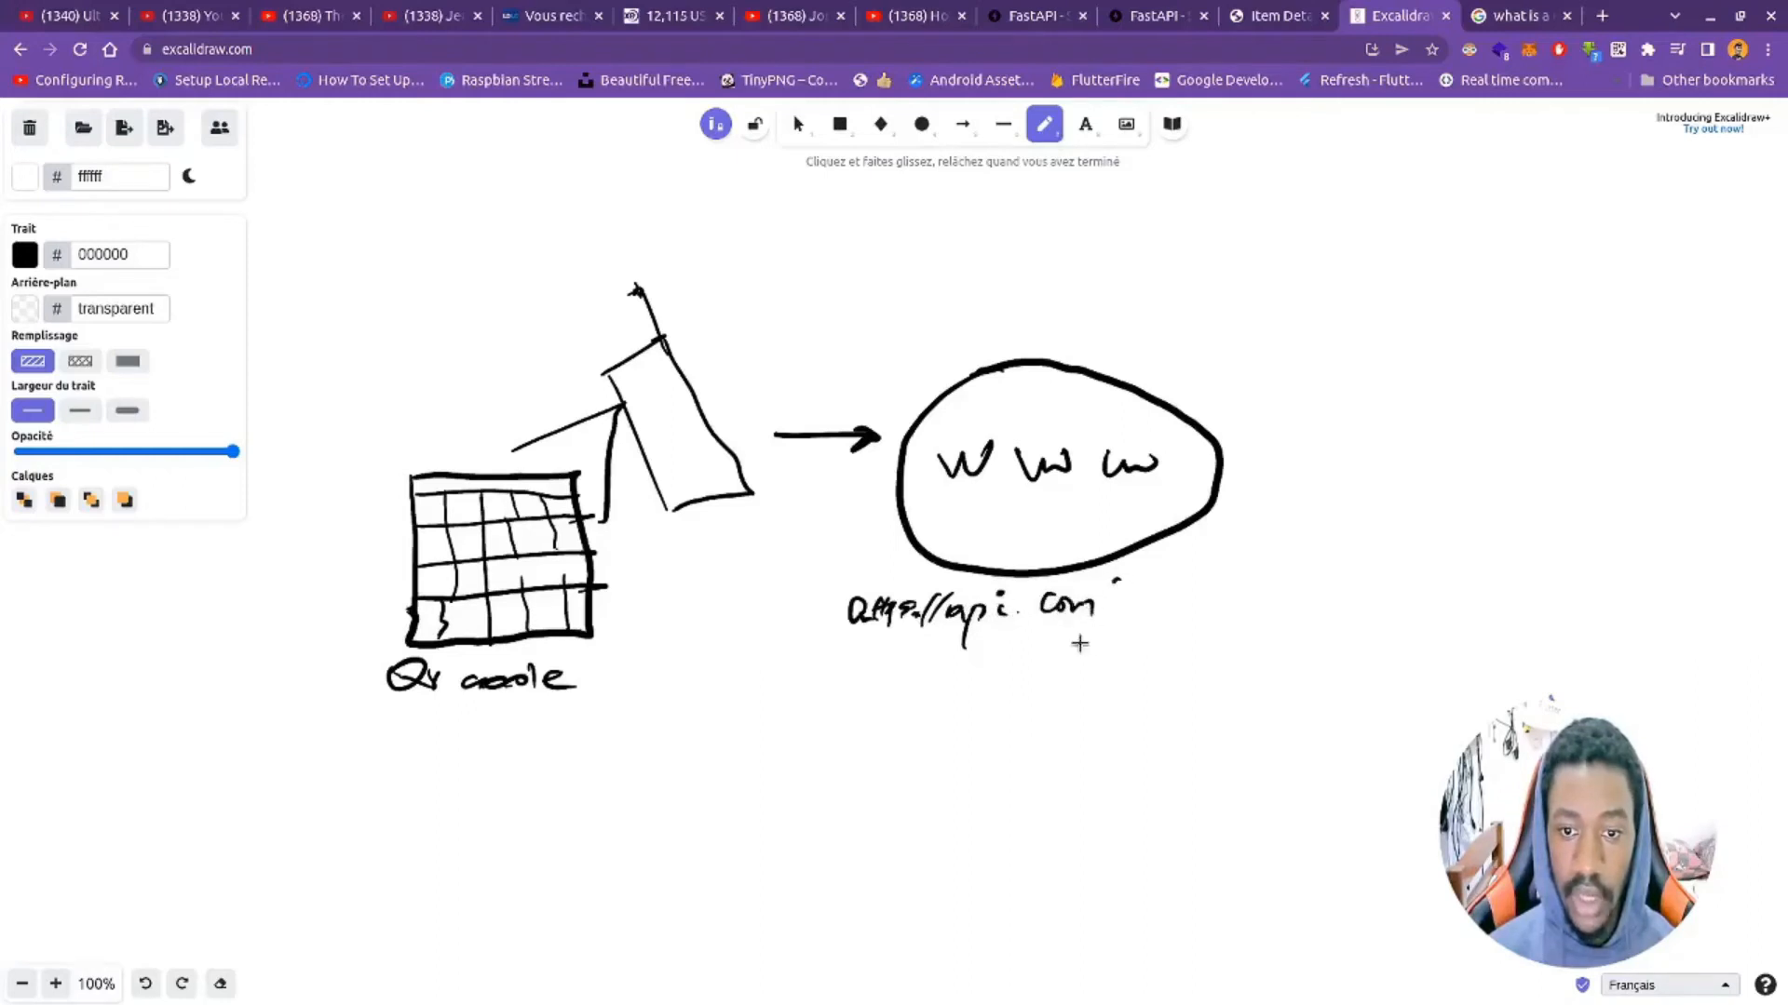
pyautogui.moveTo(1080, 643); pyautogui.dragTo(1112, 592)
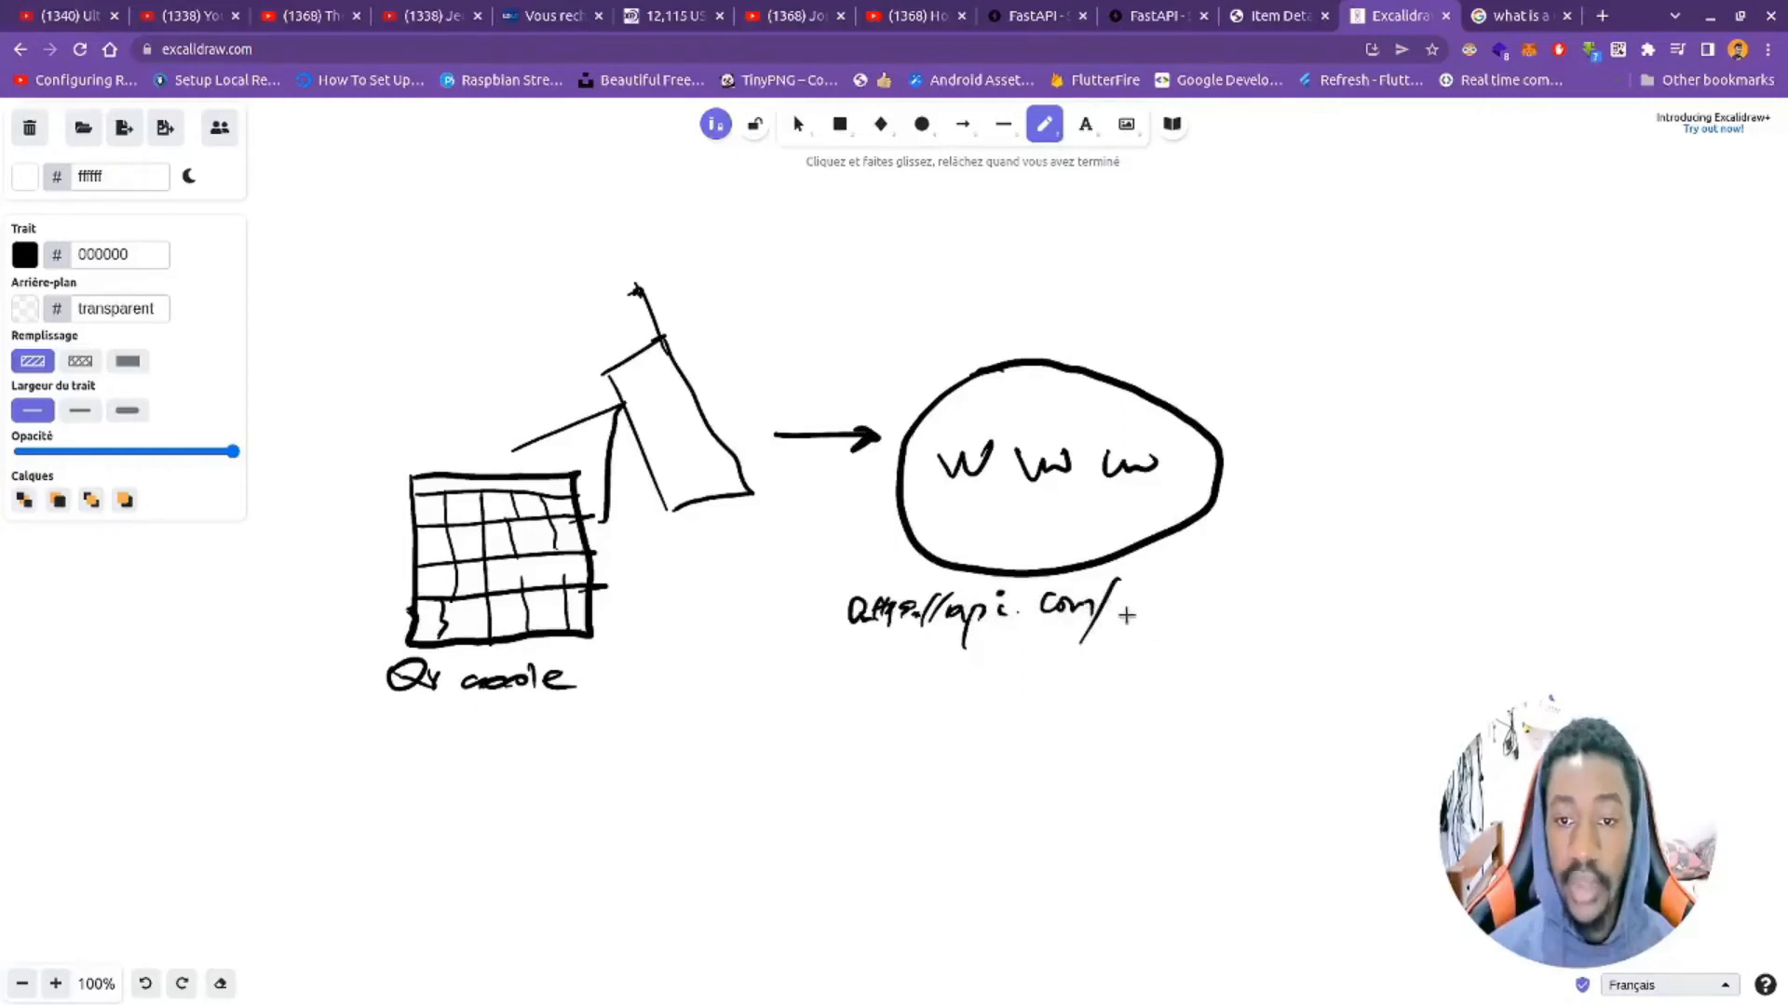
pyautogui.write('stat')
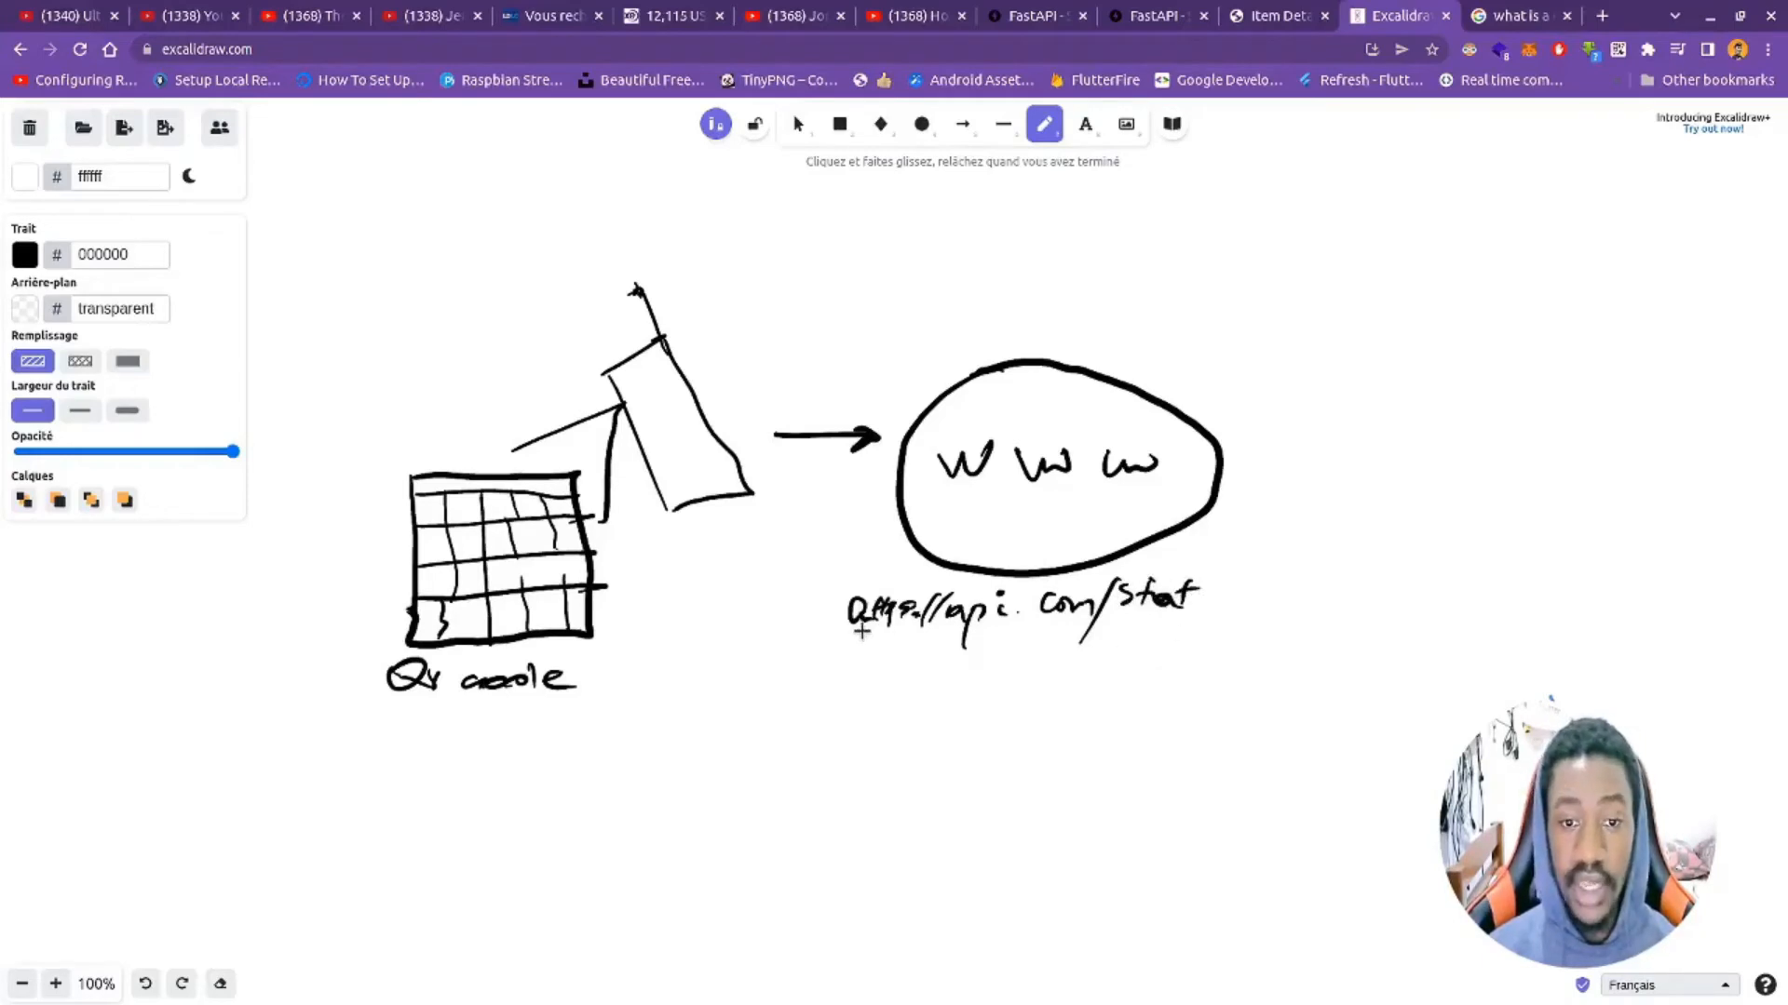
pyautogui.moveTo(861, 633); pyautogui.dragTo(593, 656)
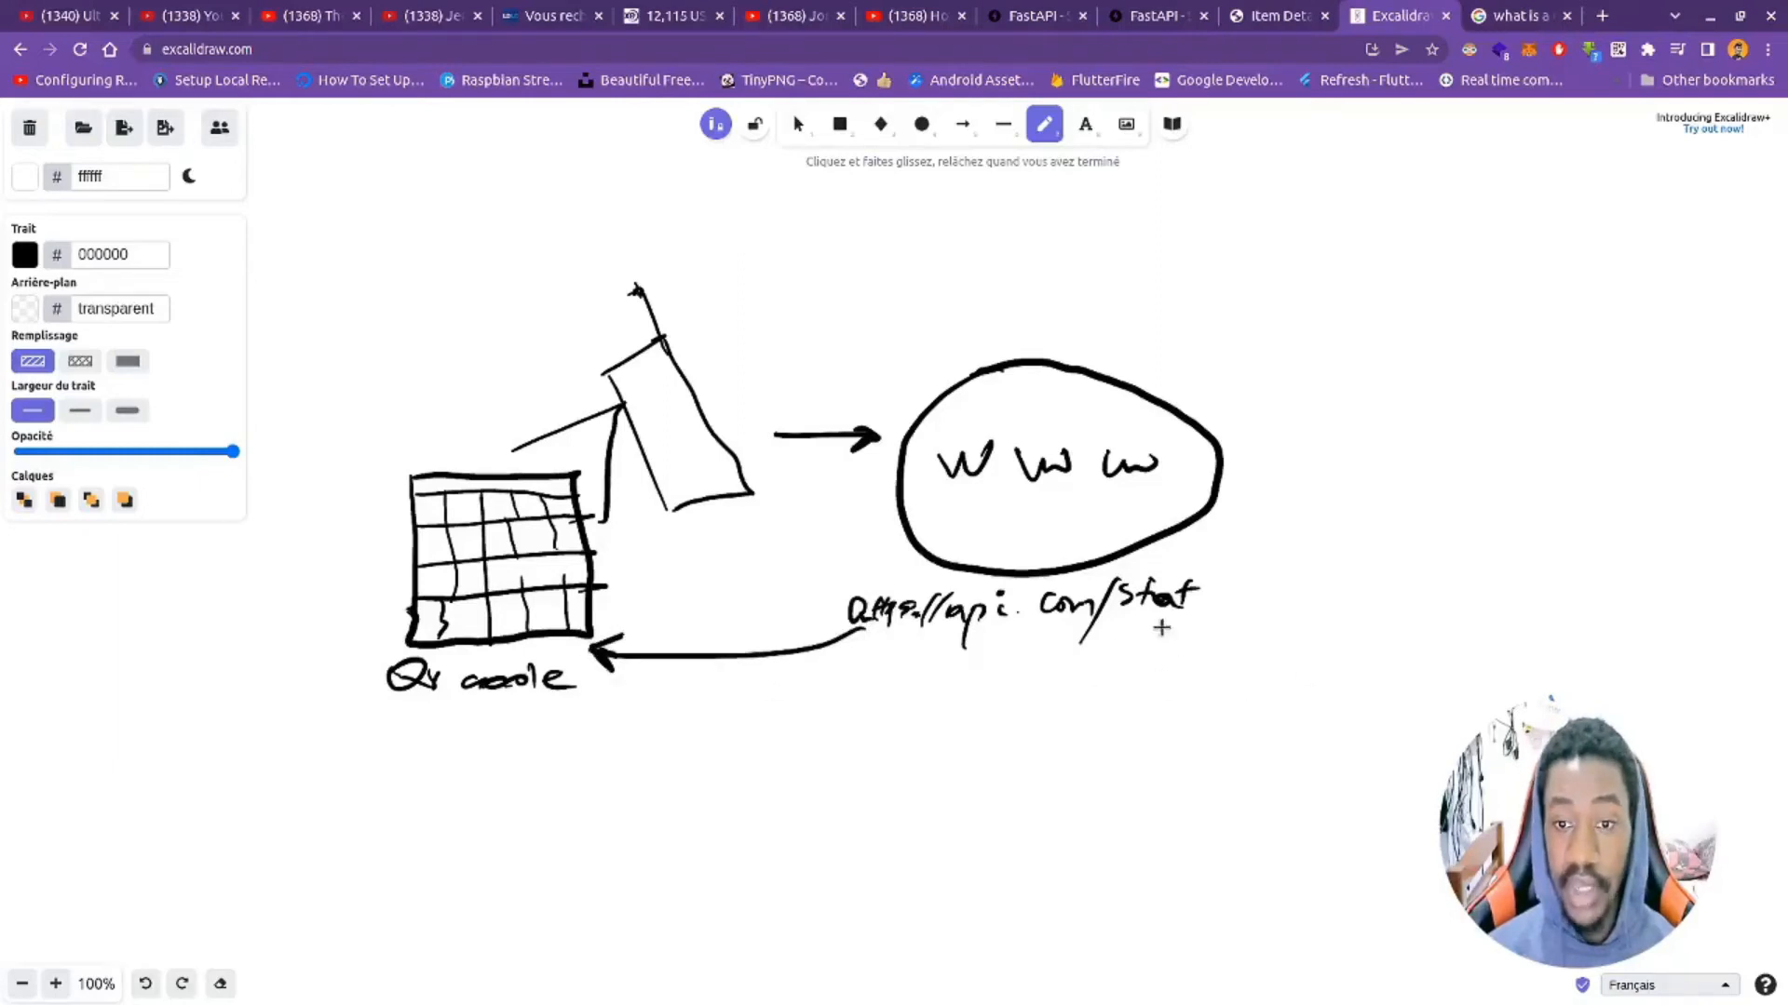
# Step: Draw an arrow from the link down to a sketched database cylinder
pyautogui.moveTo(1106, 622); pyautogui.dragTo(1231, 702)
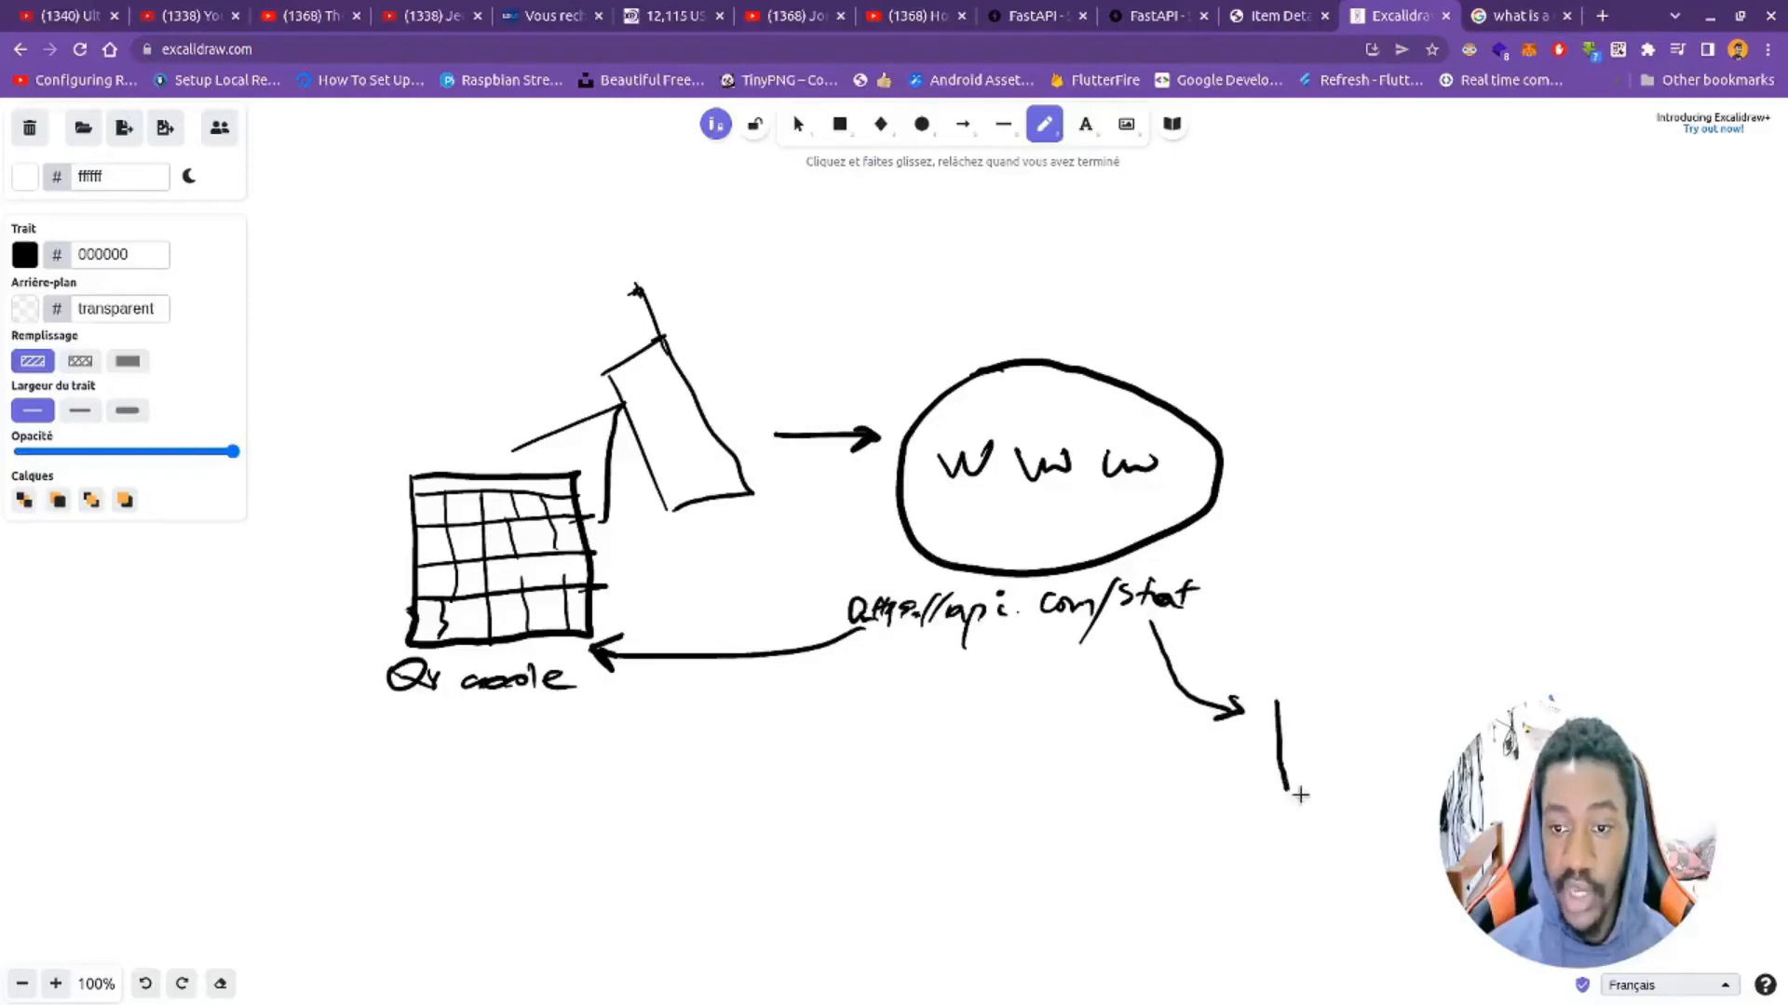
pyautogui.moveTo(1278, 694); pyautogui.dragTo(1352, 780)
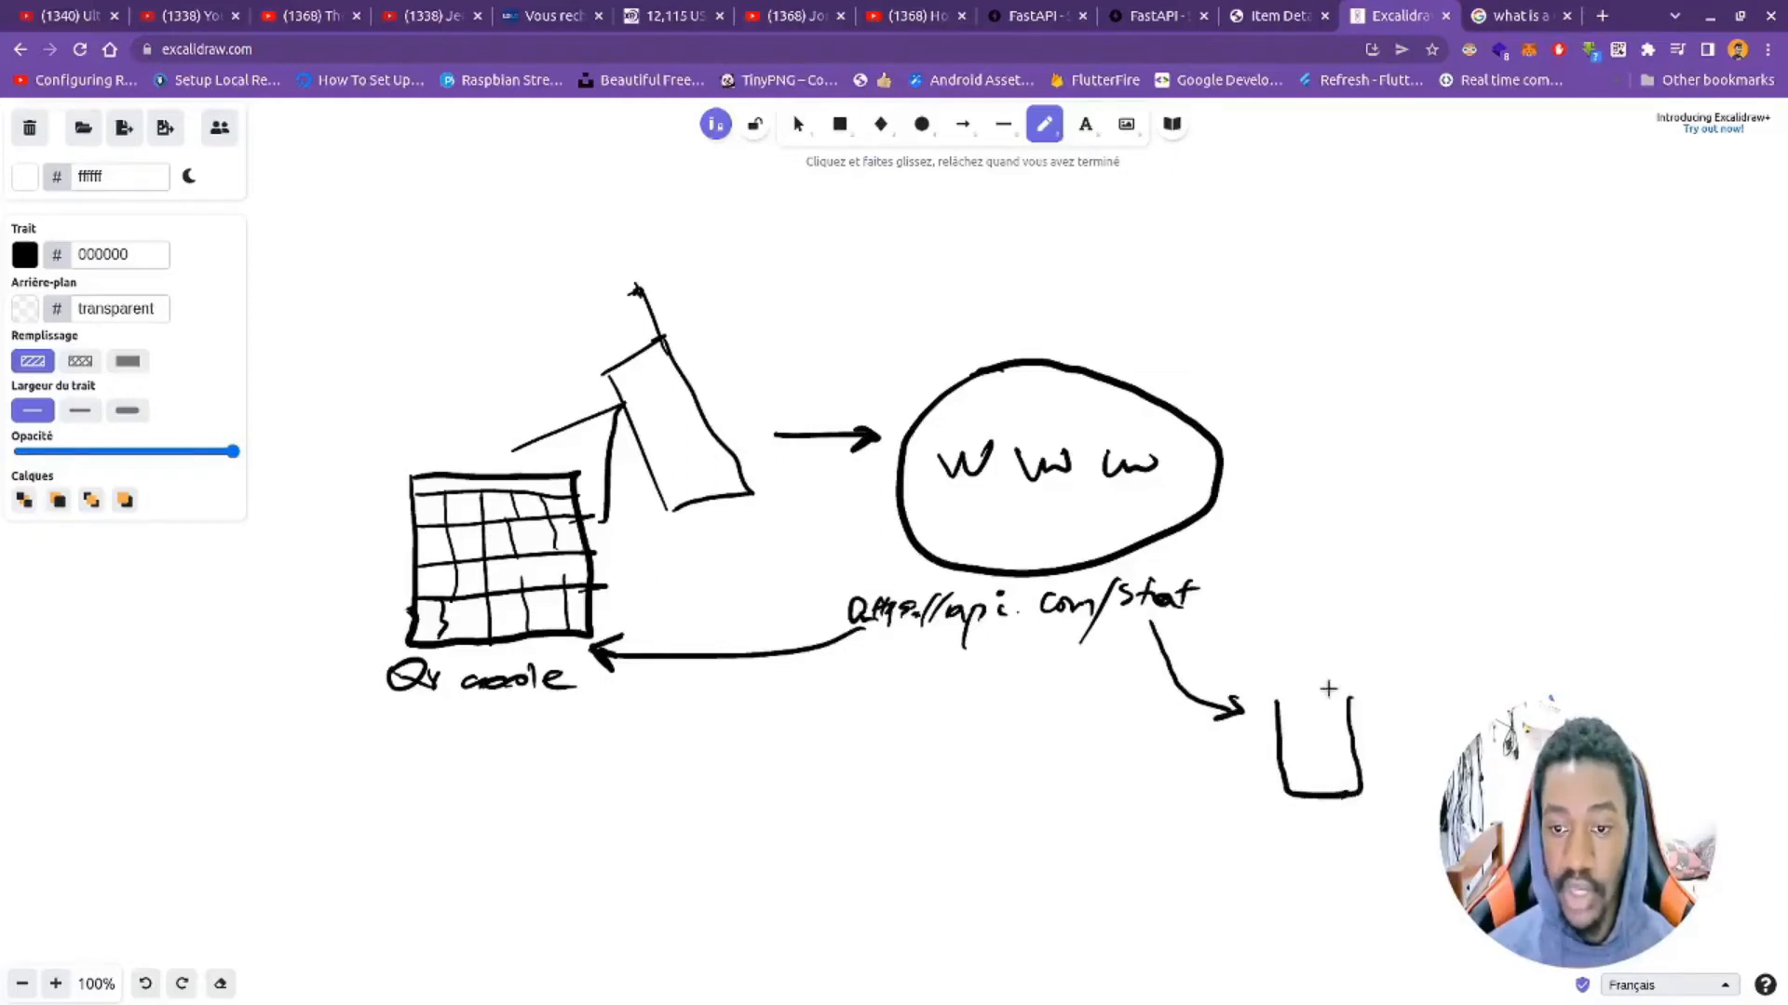
pyautogui.moveTo(1271, 702); pyautogui.dragTo(1363, 689)
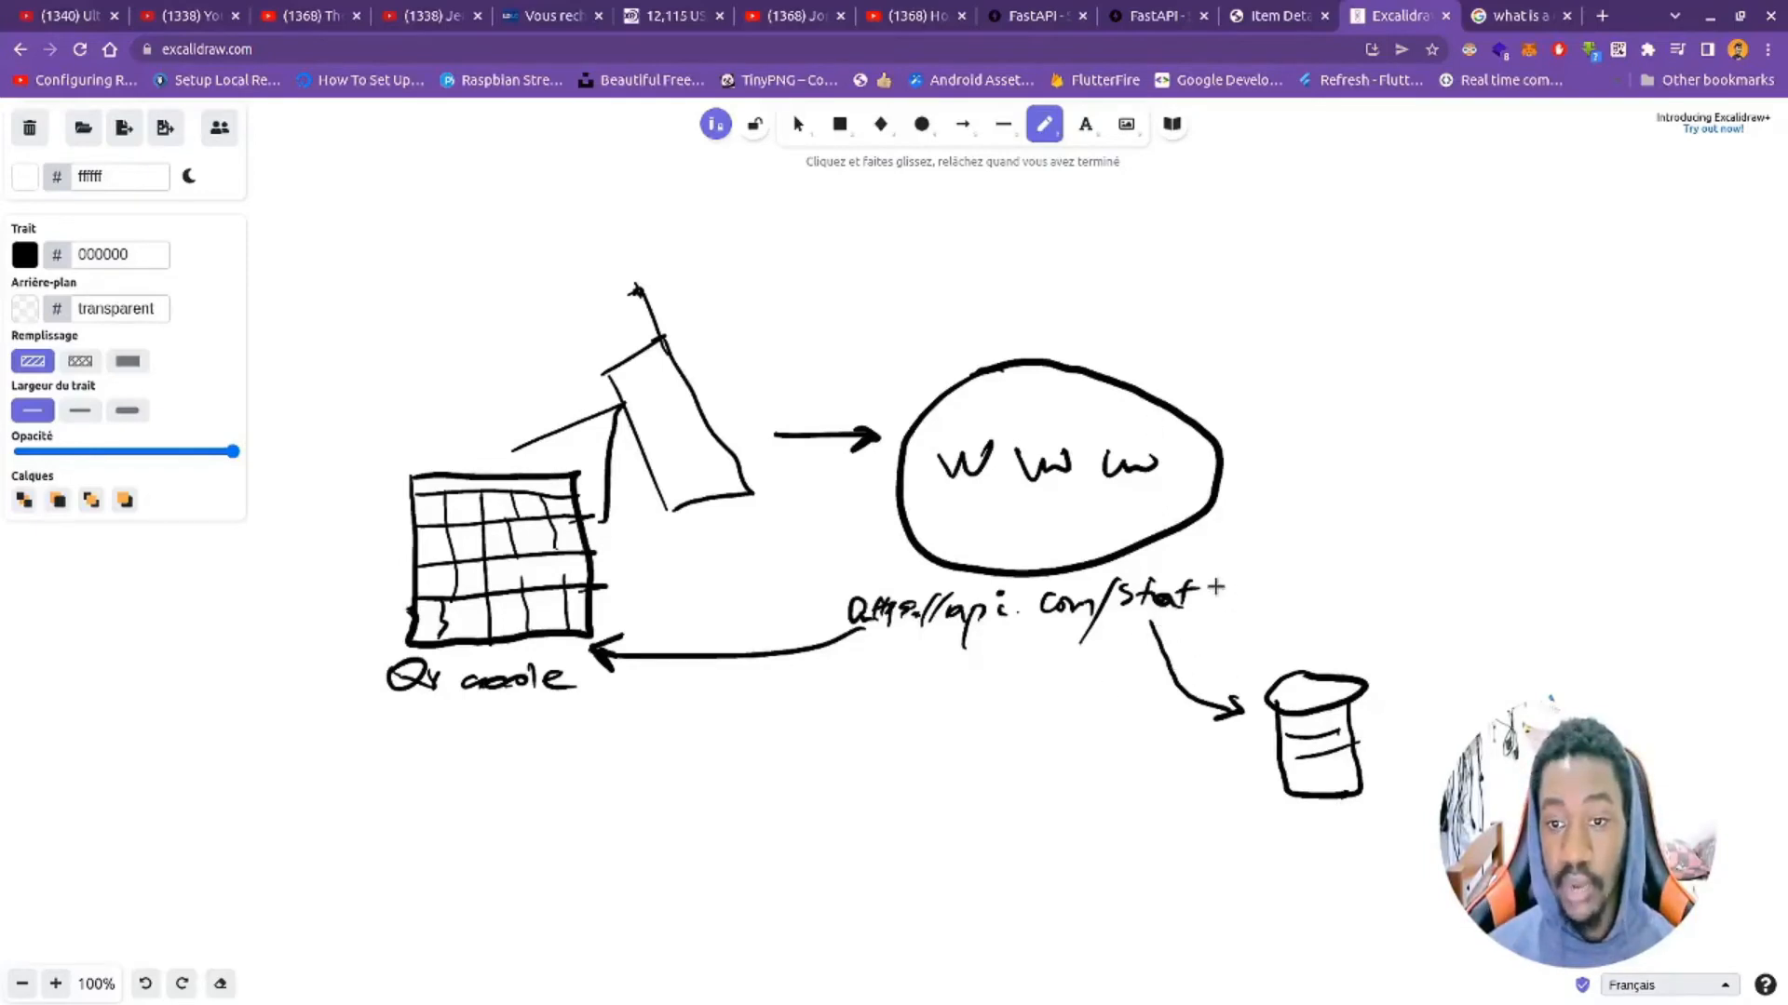
# Step: Draw an arrow from the link out to the right and start the redirect web page sketch
pyautogui.moveTo(1214, 584); pyautogui.dragTo(1466, 495)
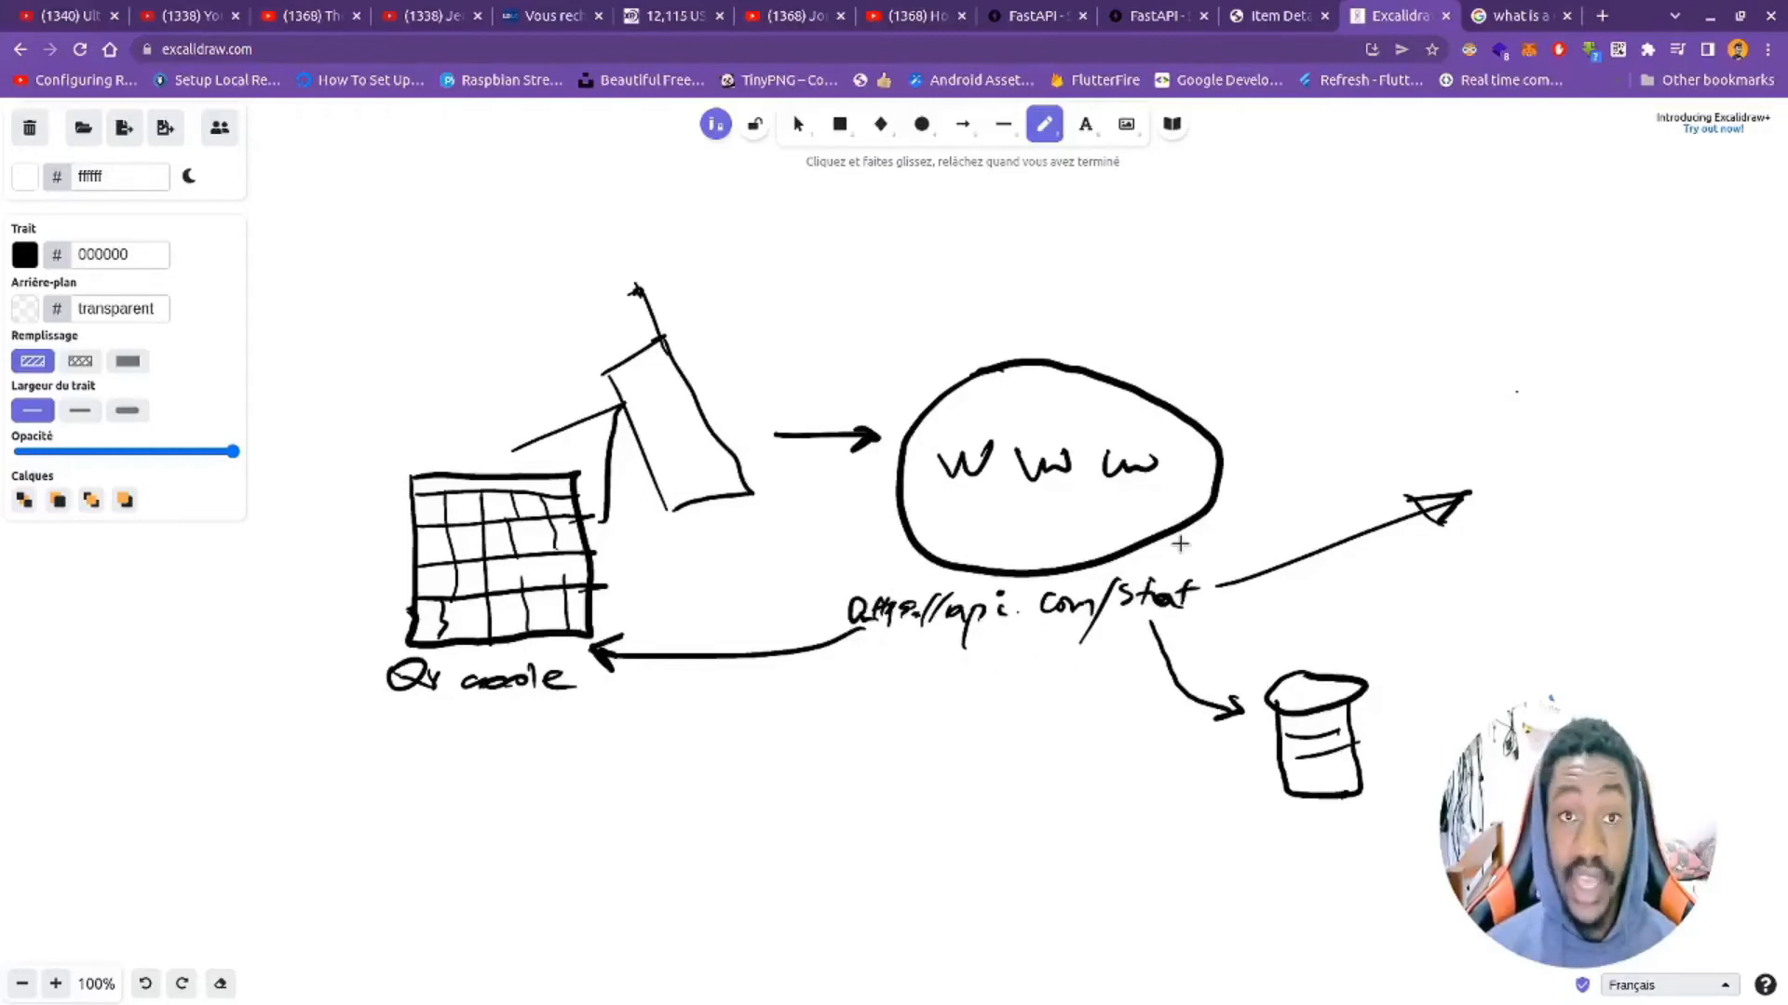
pyautogui.moveTo(1510, 469)
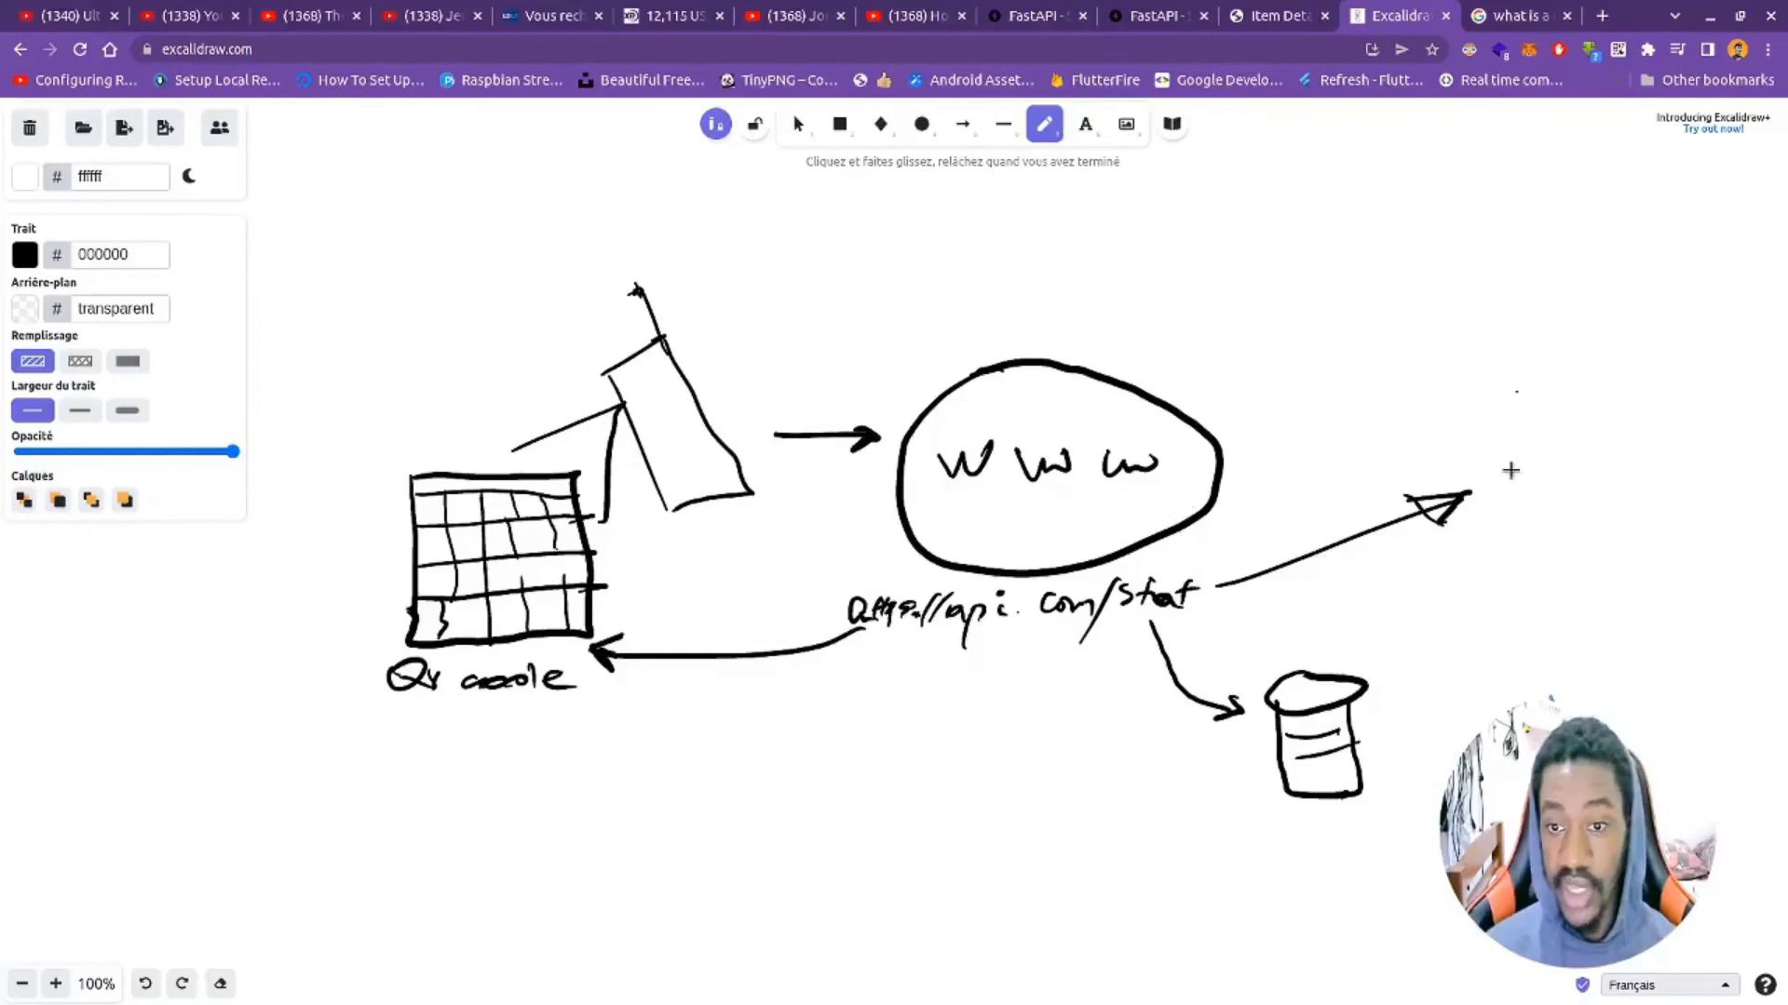
pyautogui.moveTo(1491, 415); pyautogui.dragTo(1532, 598)
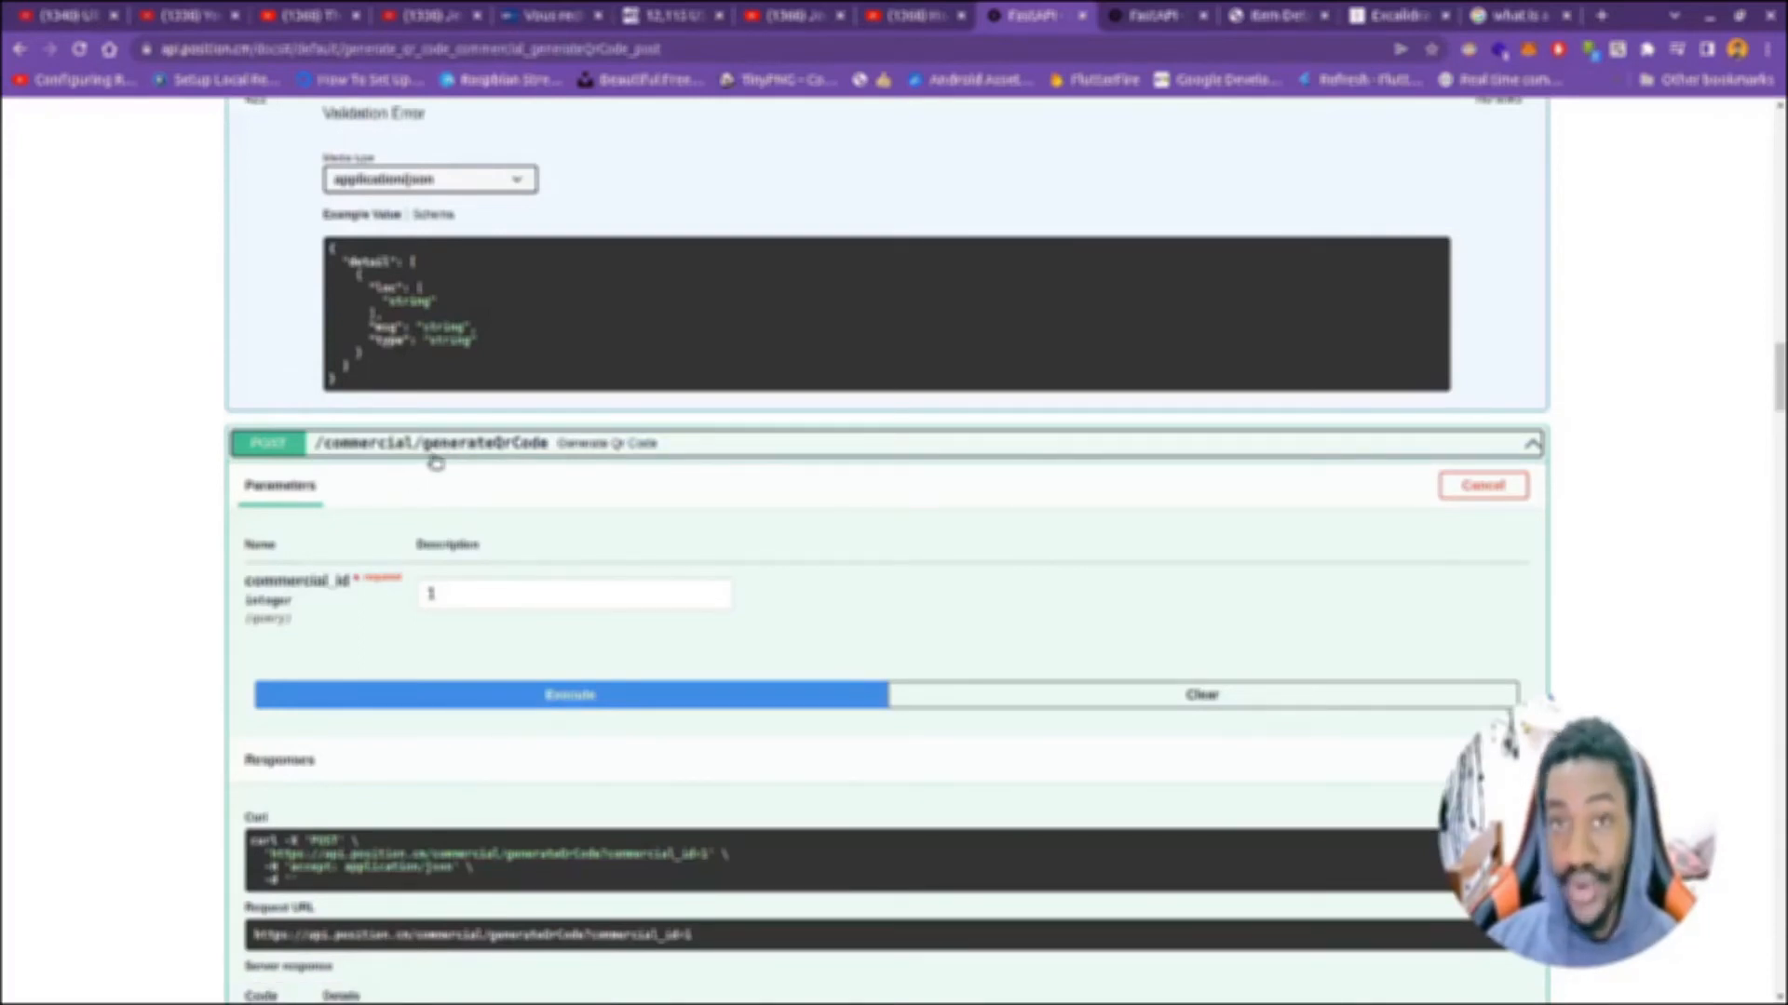
pyautogui.moveTo(475, 525)
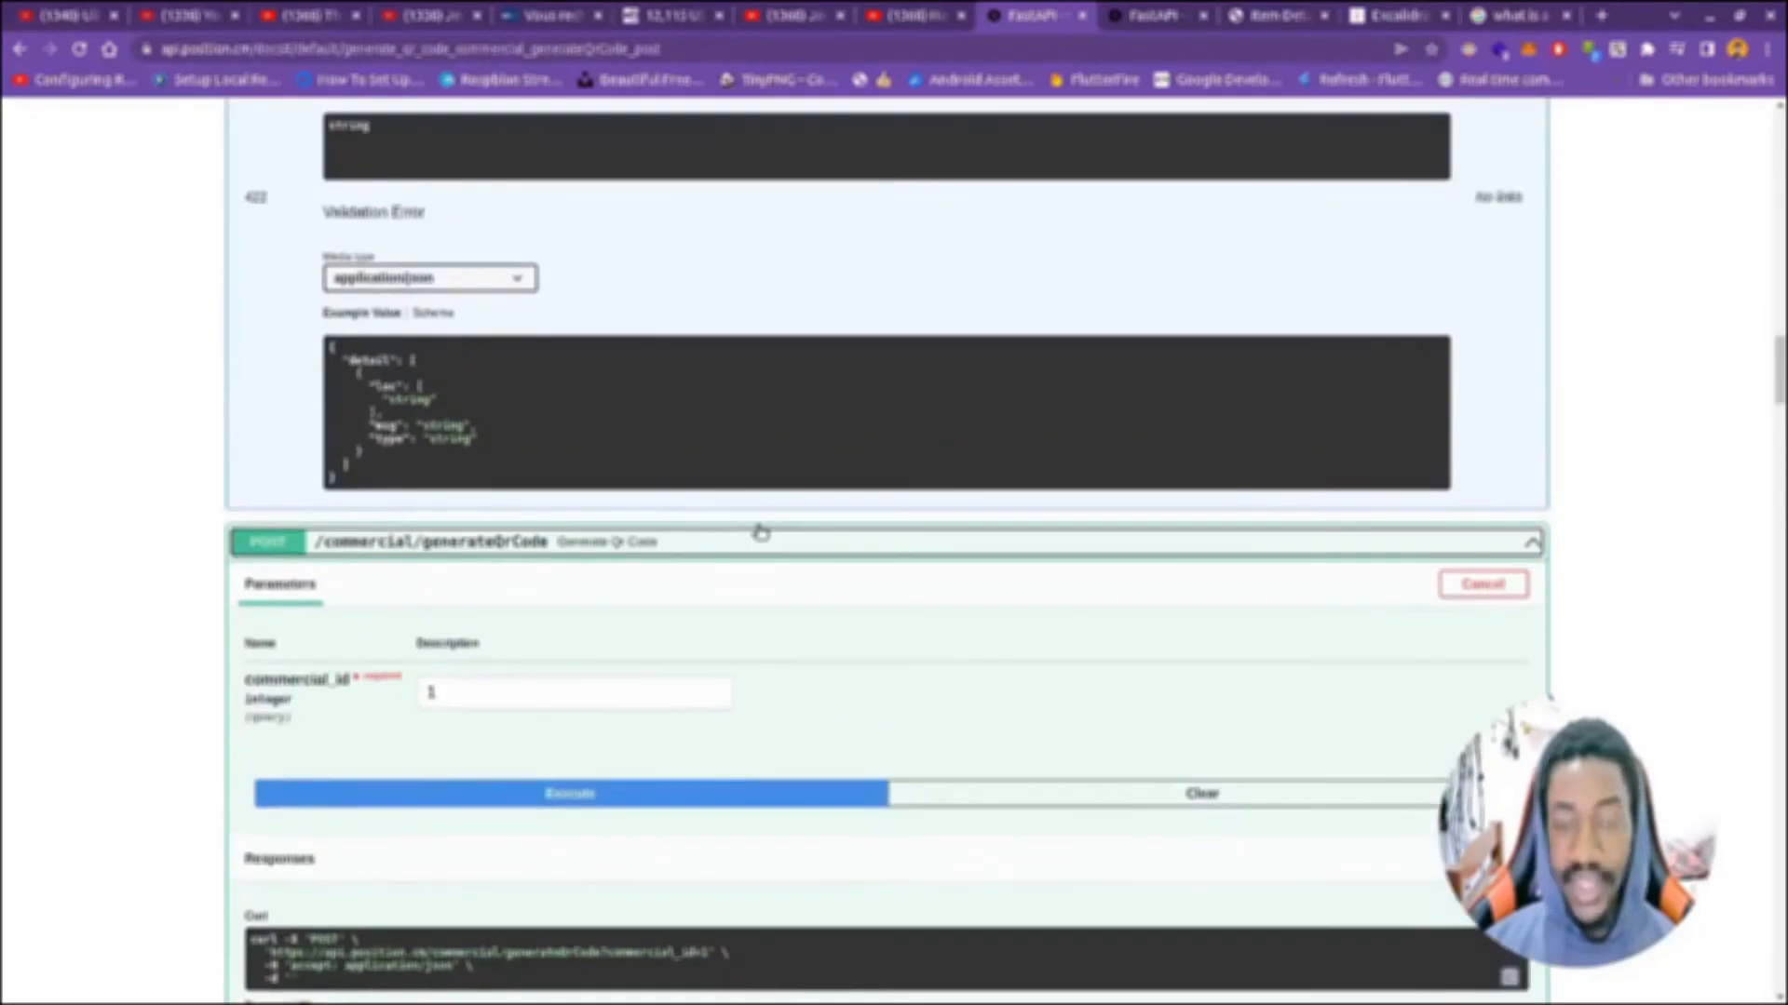
# Step: Scroll through the generateQrCode HTML response body, then switch to the rendered page tab
pyautogui.scroll(-3)
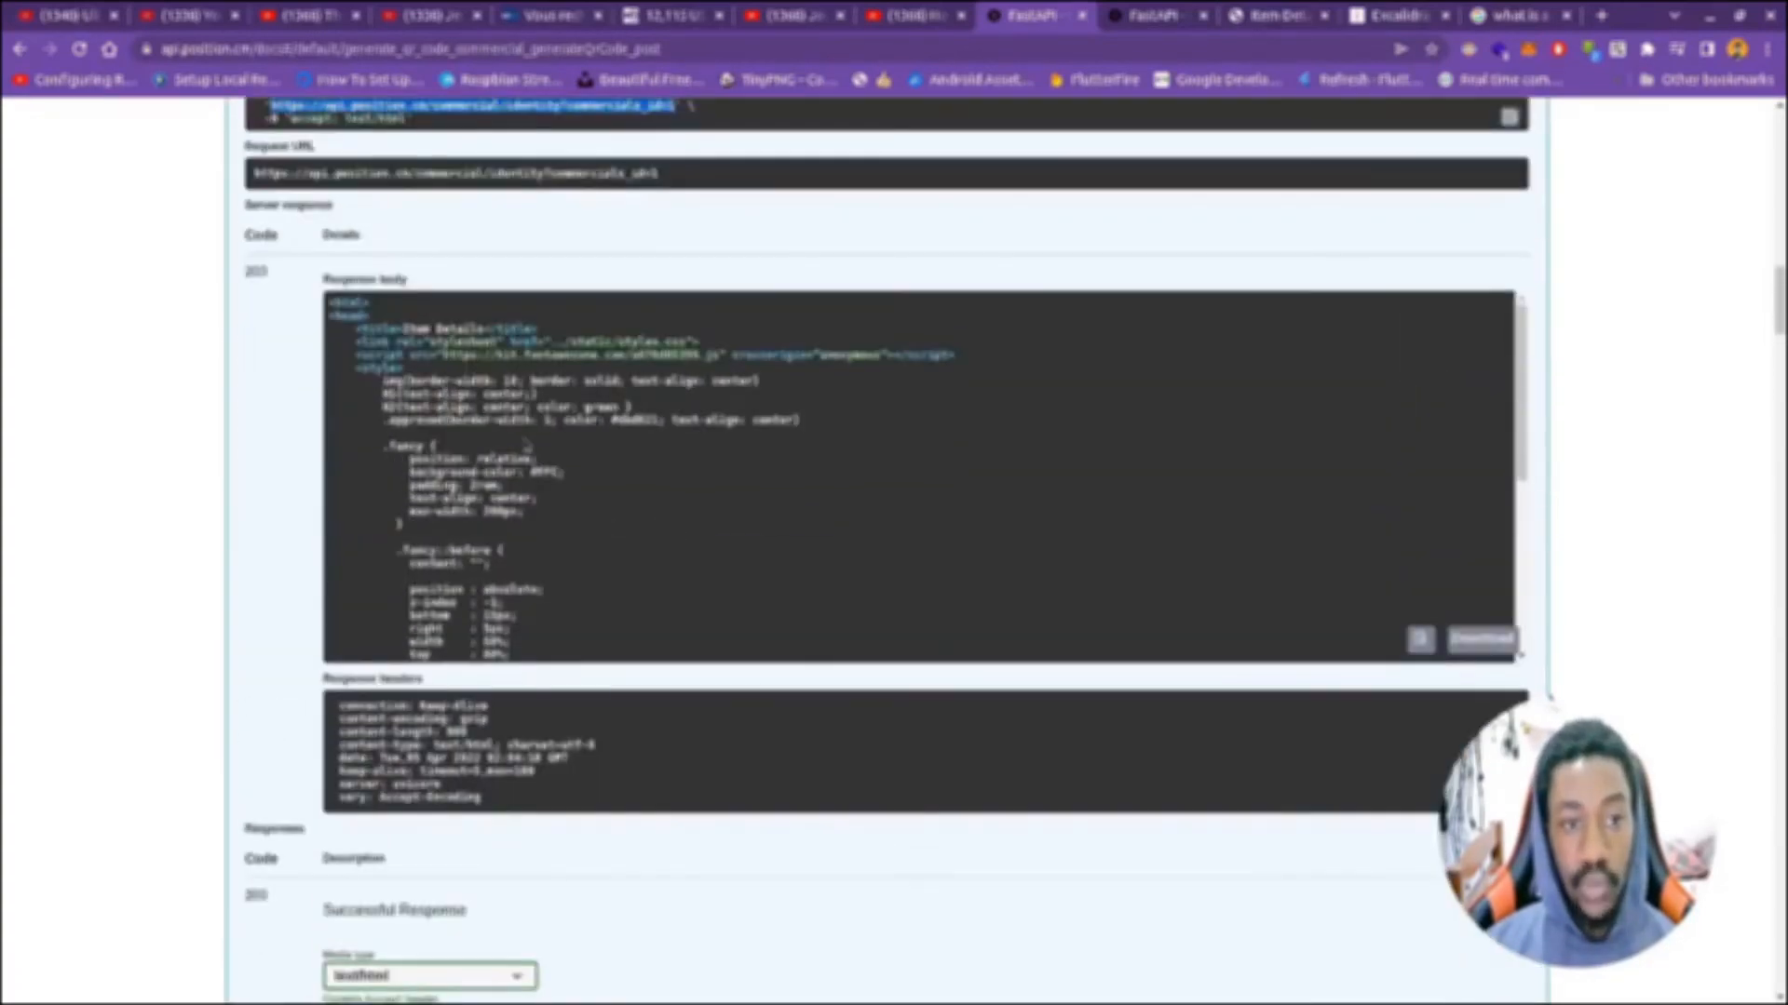
pyautogui.scroll(-3)
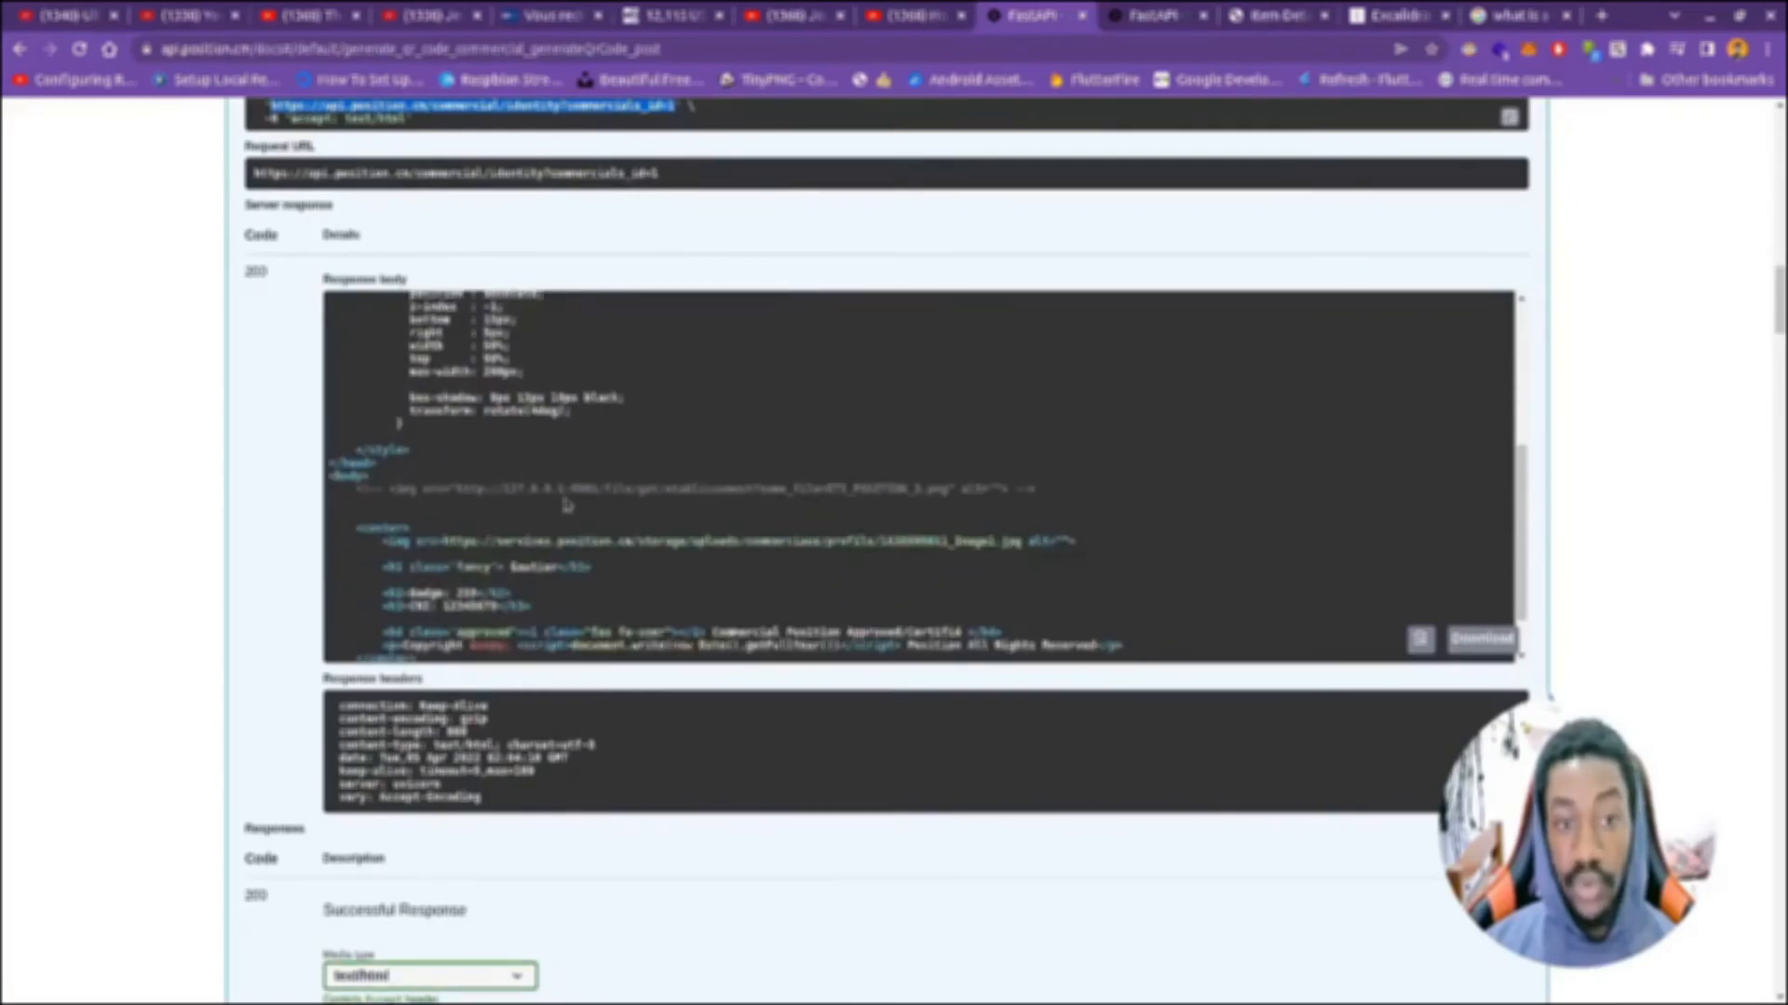
pyautogui.scroll(-3)
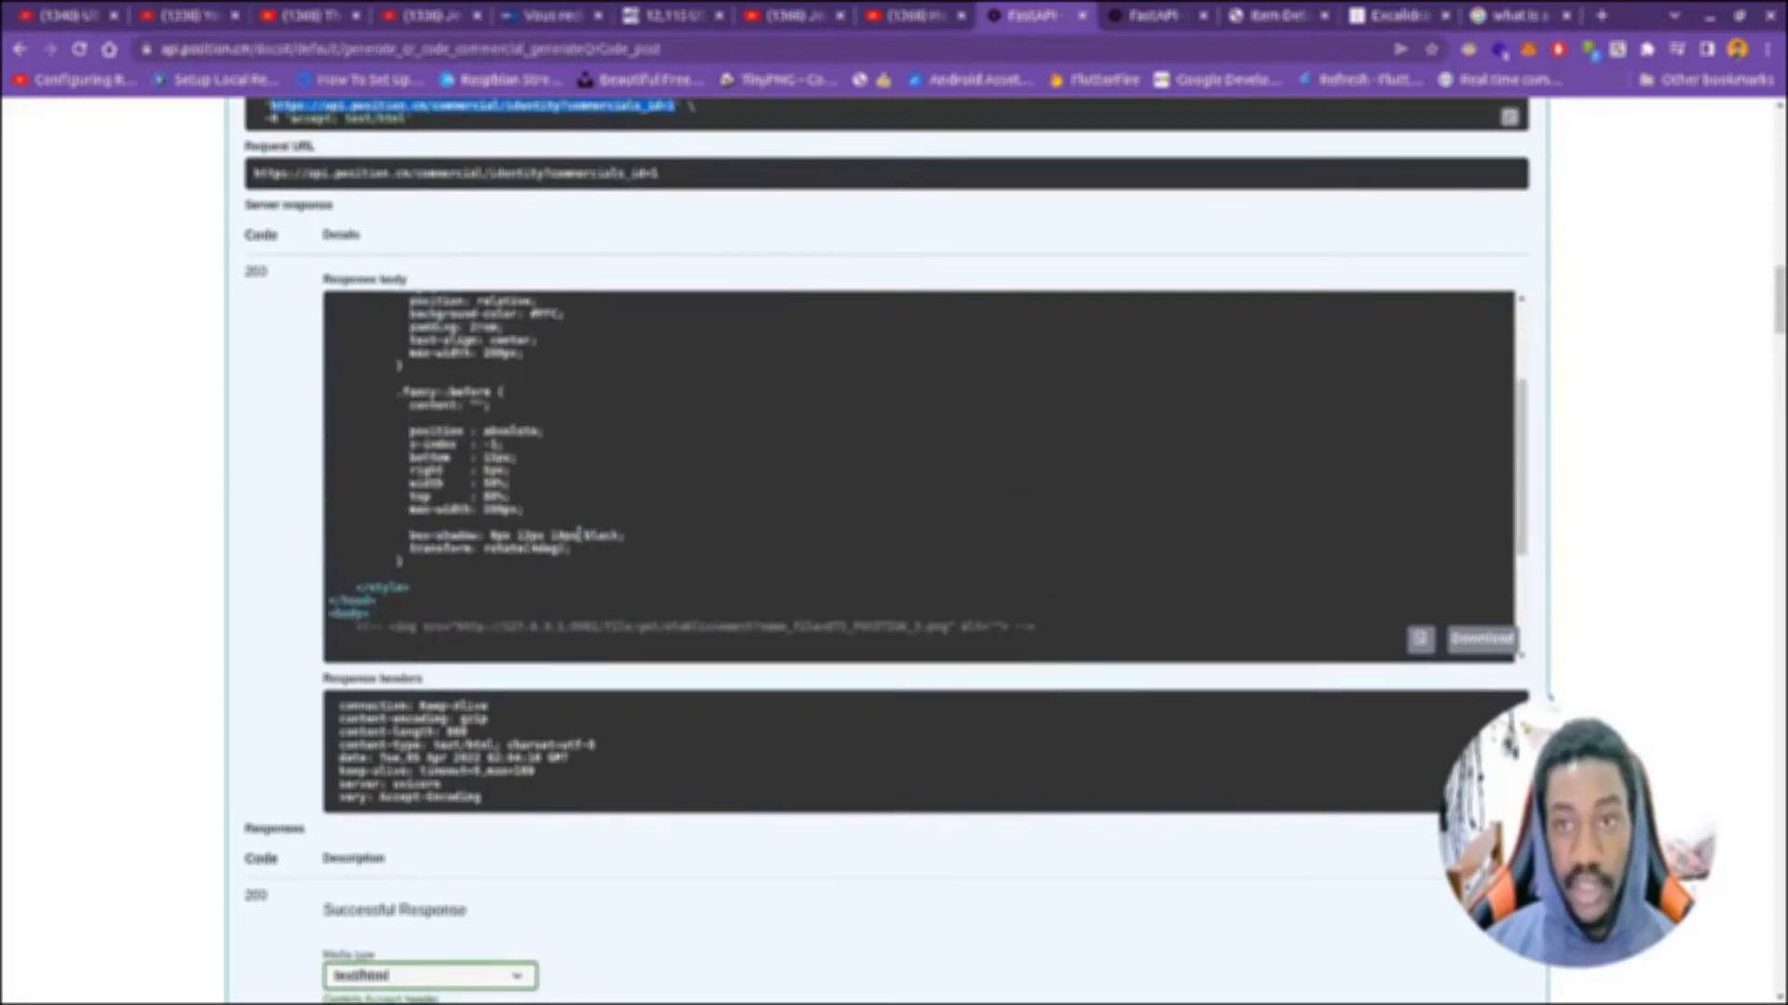
pyautogui.click(1277, 17)
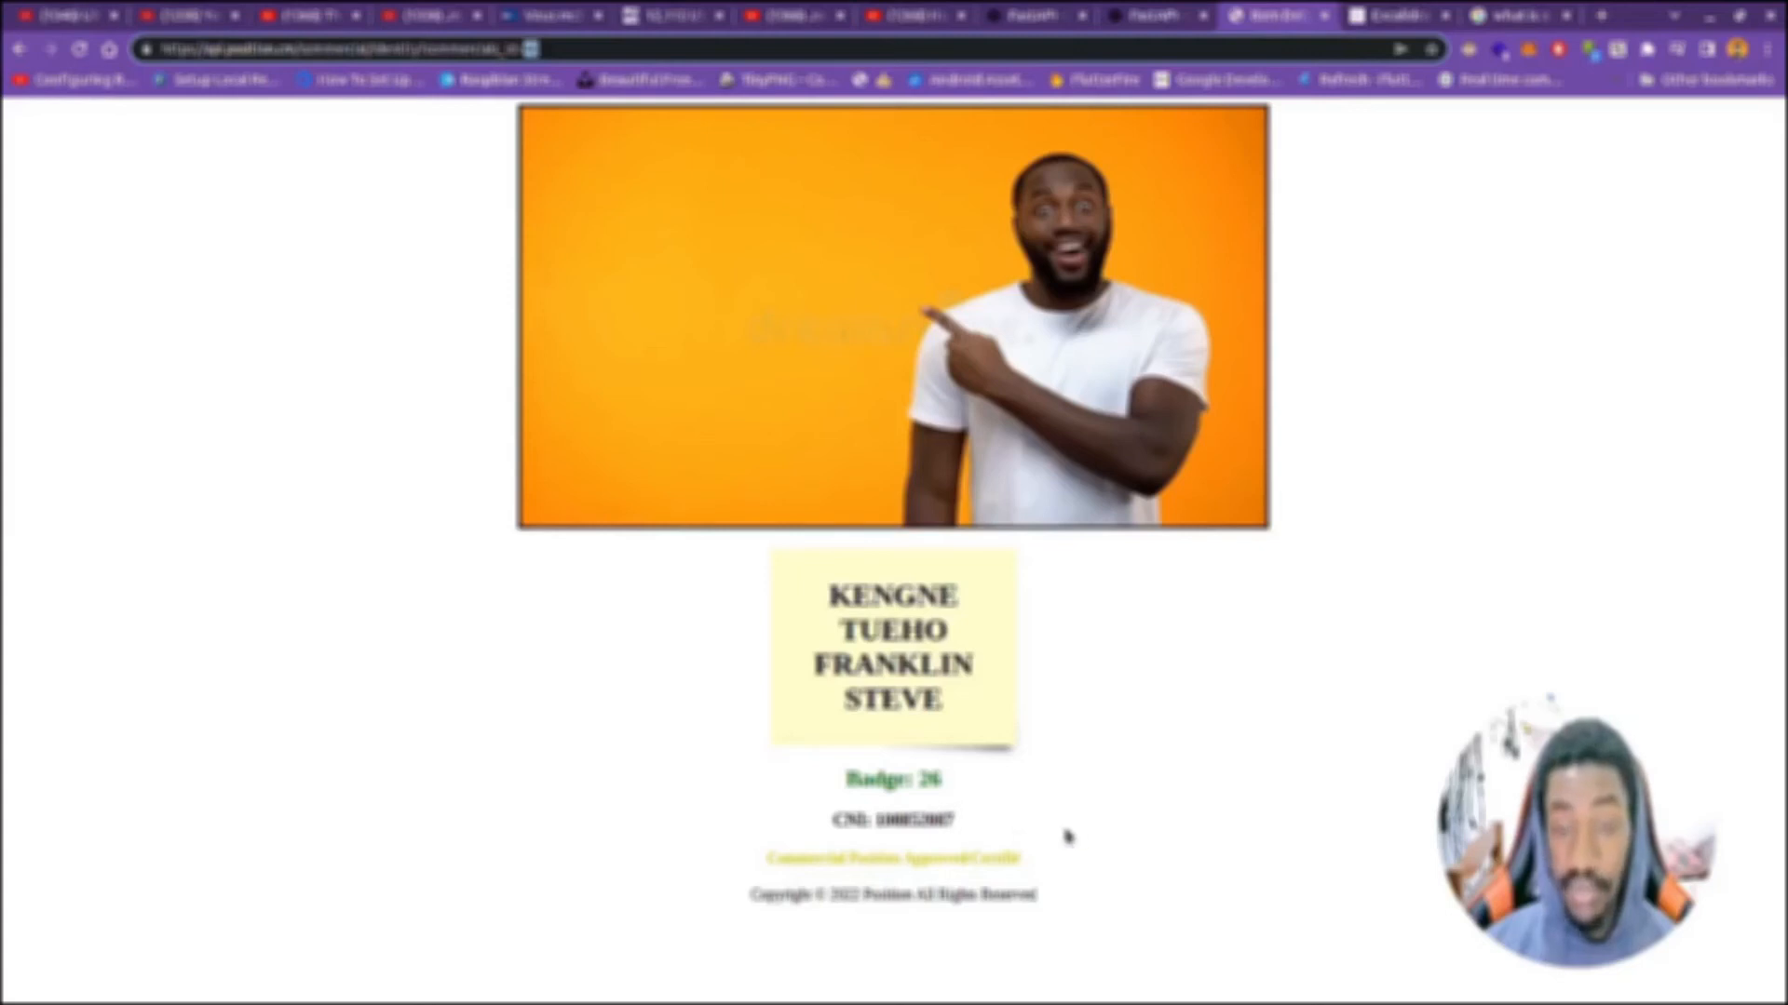
pyautogui.moveTo(1086, 830)
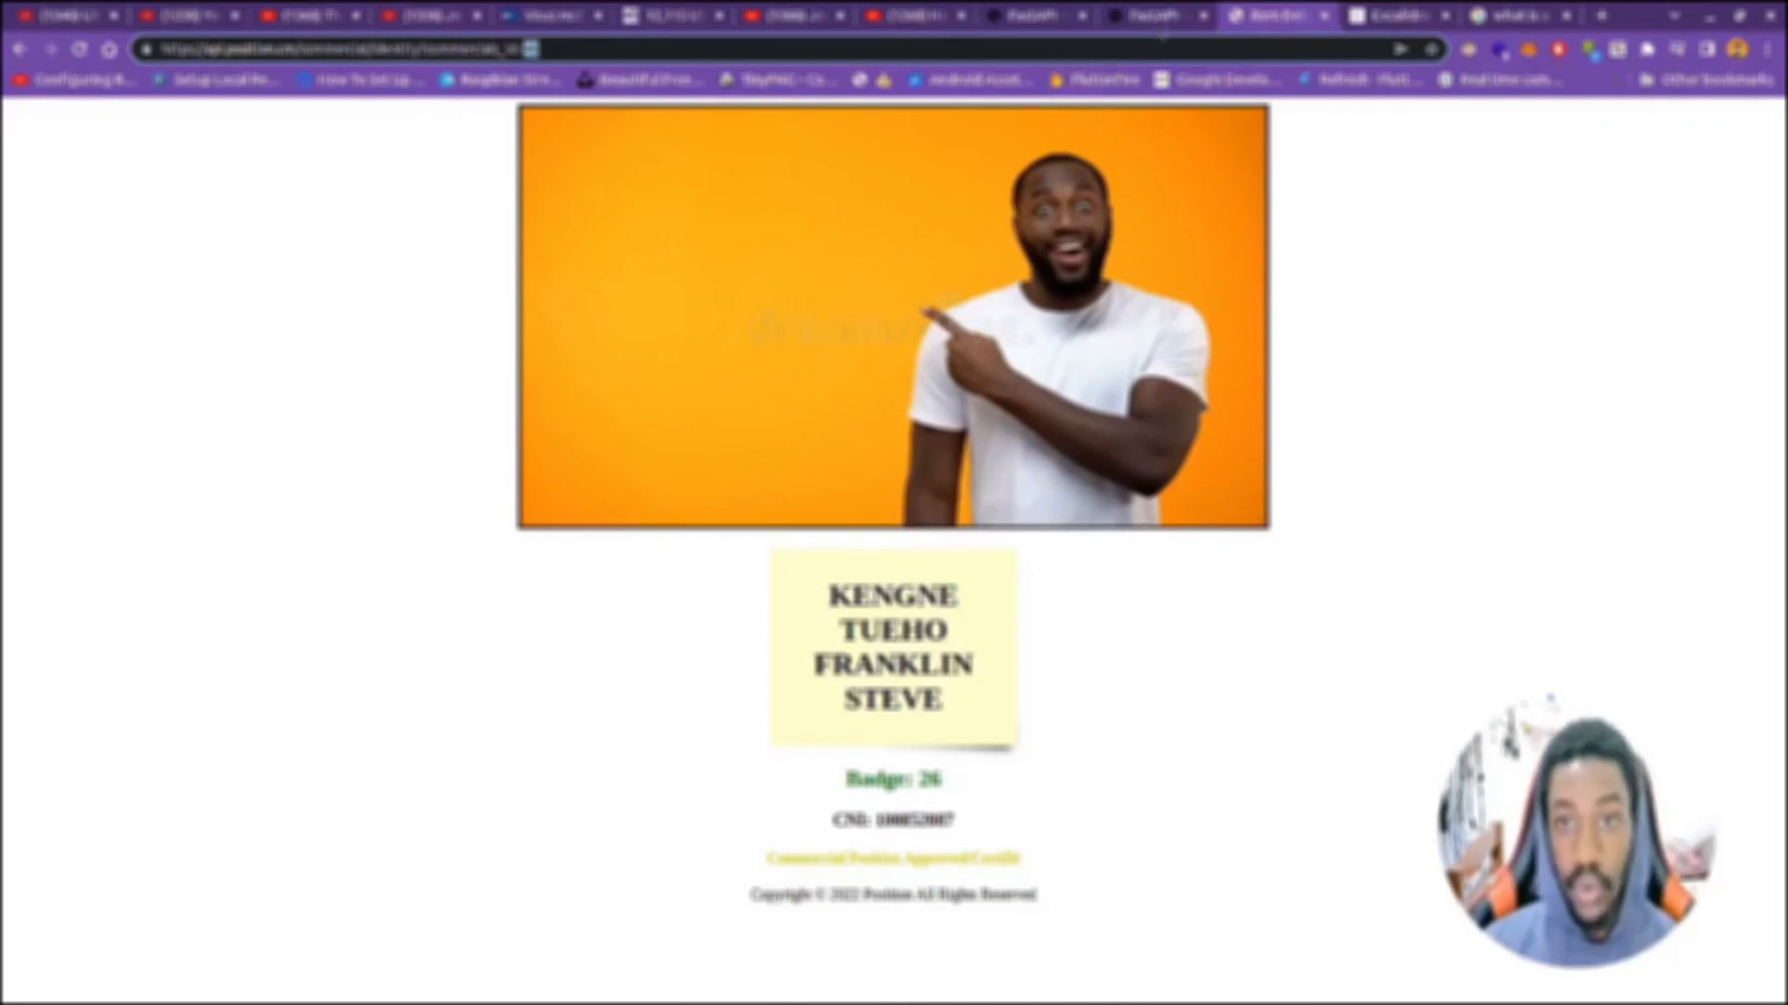
# Step: Switch back to the QR code flow diagram in Excalidraw
pyautogui.click(1391, 17)
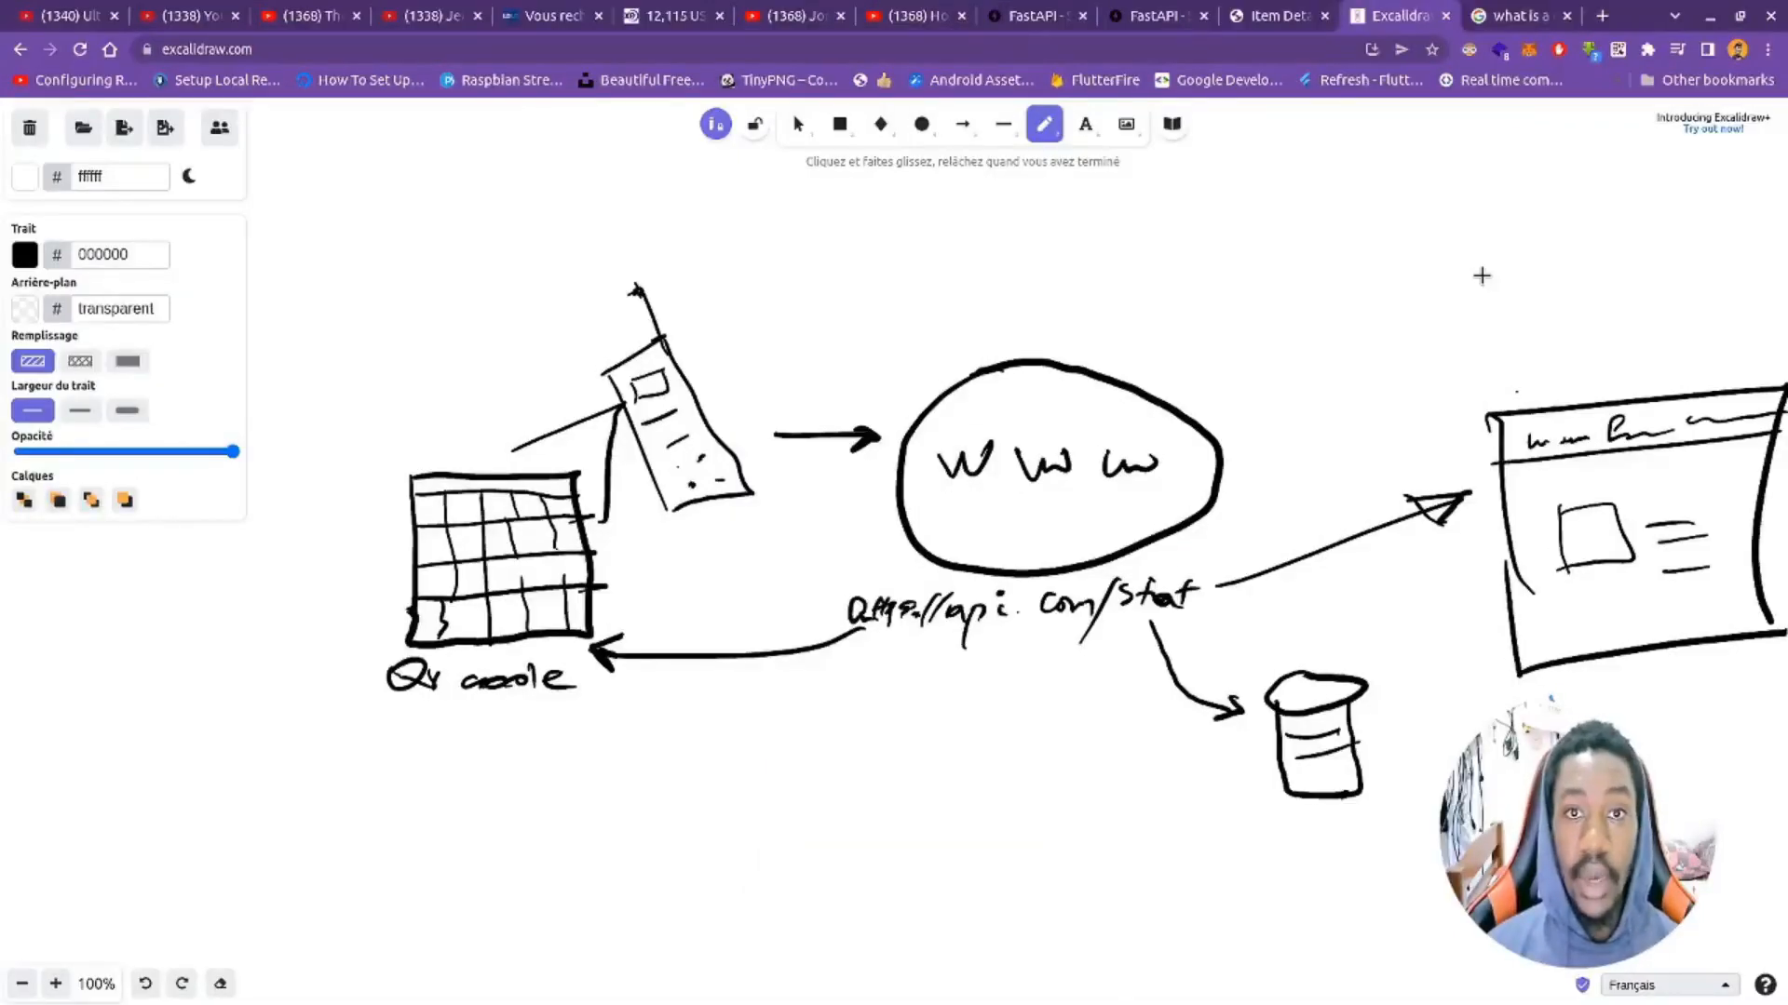